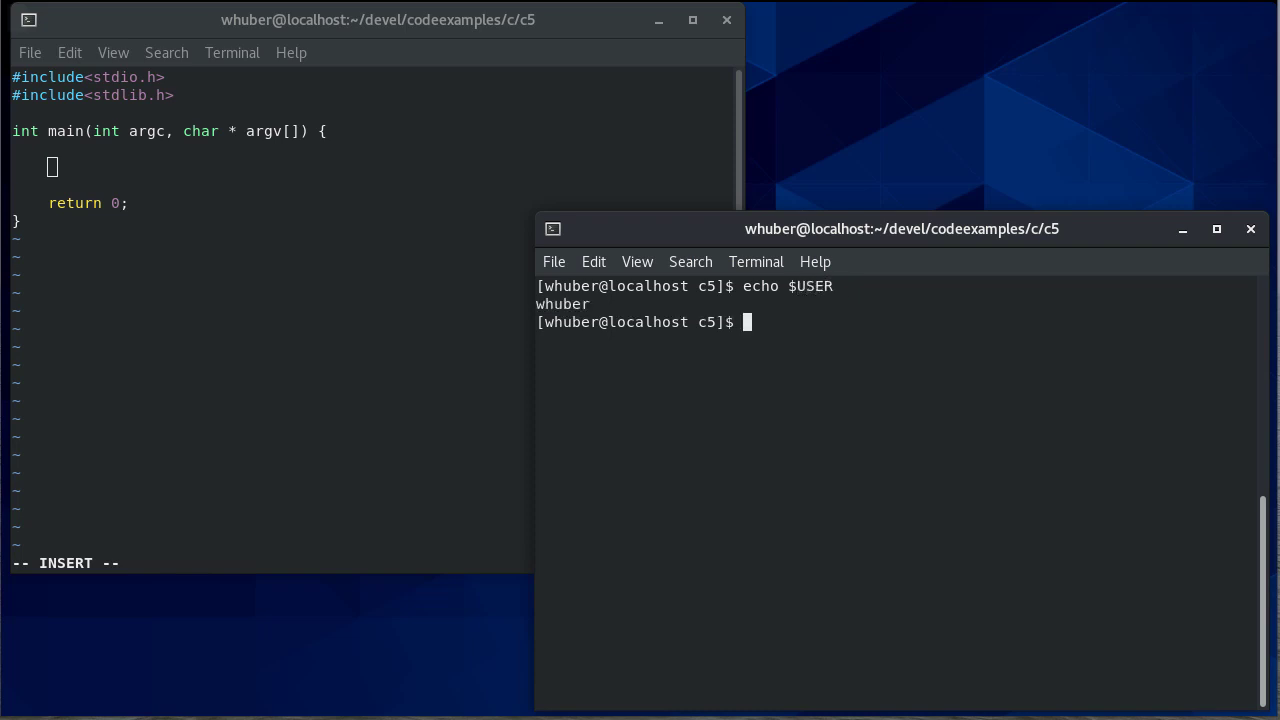
# - Echo $USER, $HOME and $SHELL, showing whuber and /home/whuber
pyautogui.write('echo $HOME')
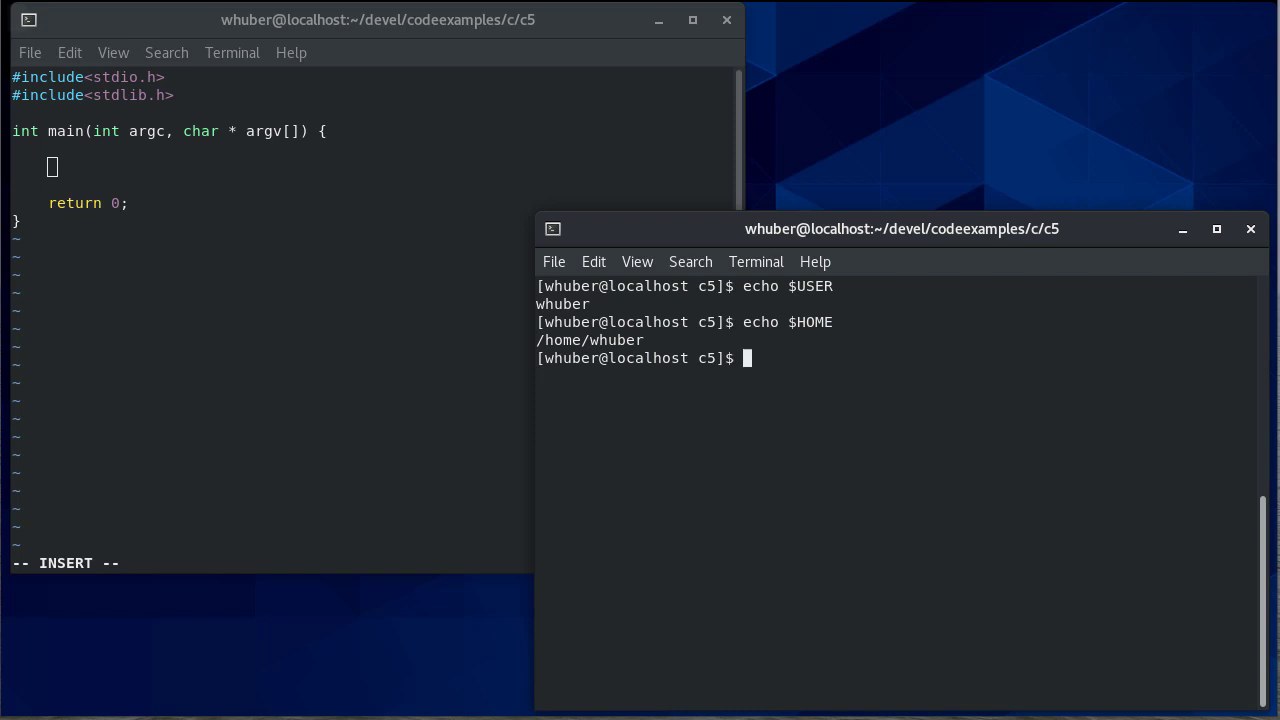
pyautogui.write('echo')
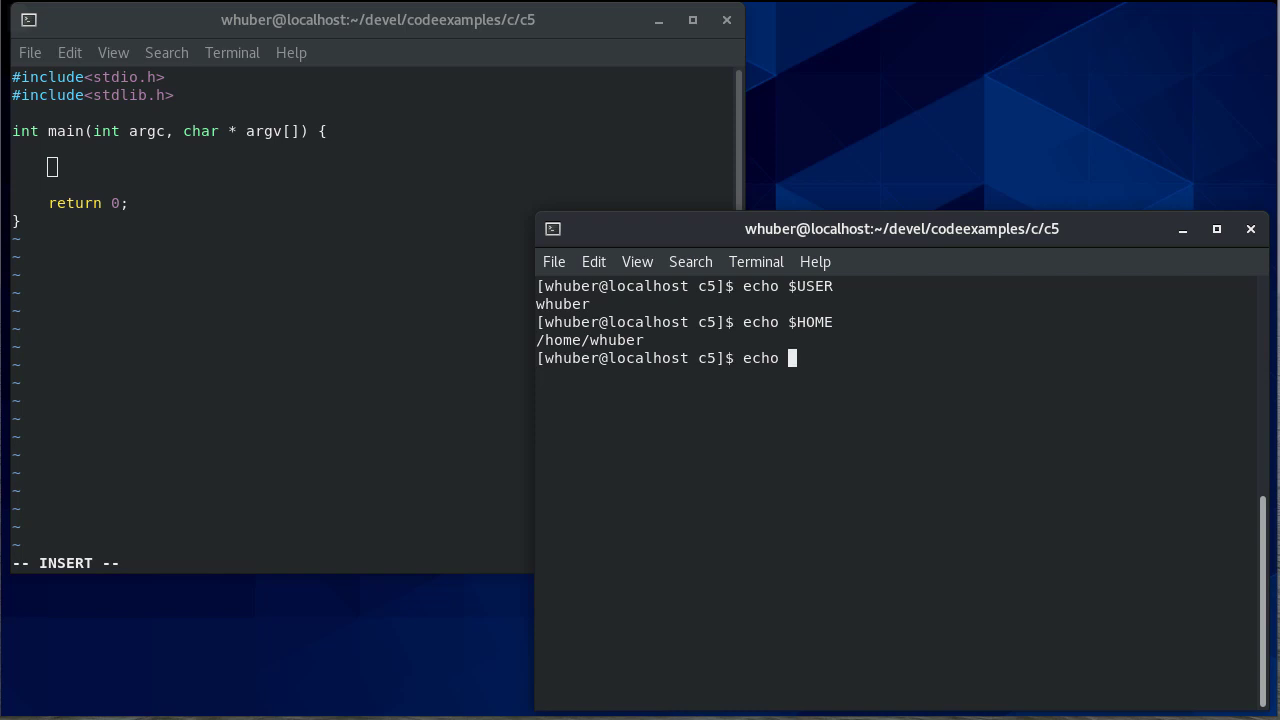
pyautogui.write('$SHELL')
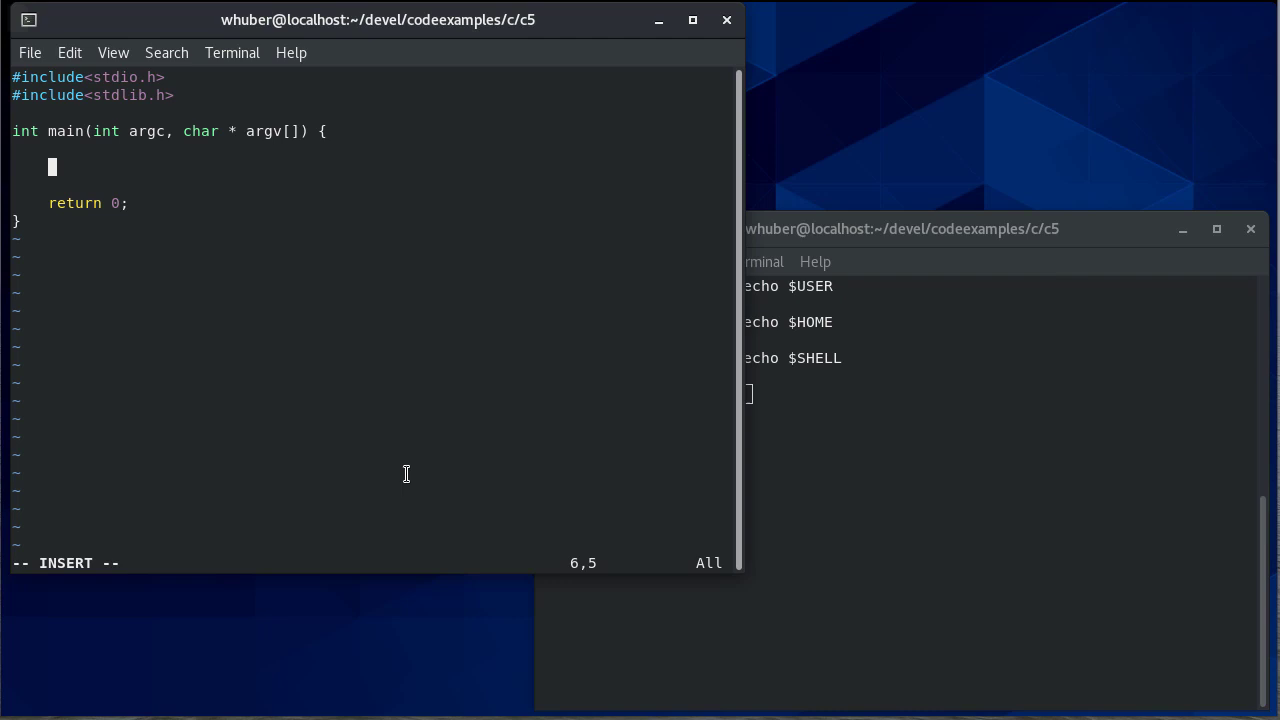
# - Declare const char * home = getenv("HOME"); and printf HOME=%s with it
pyautogui.write('const')
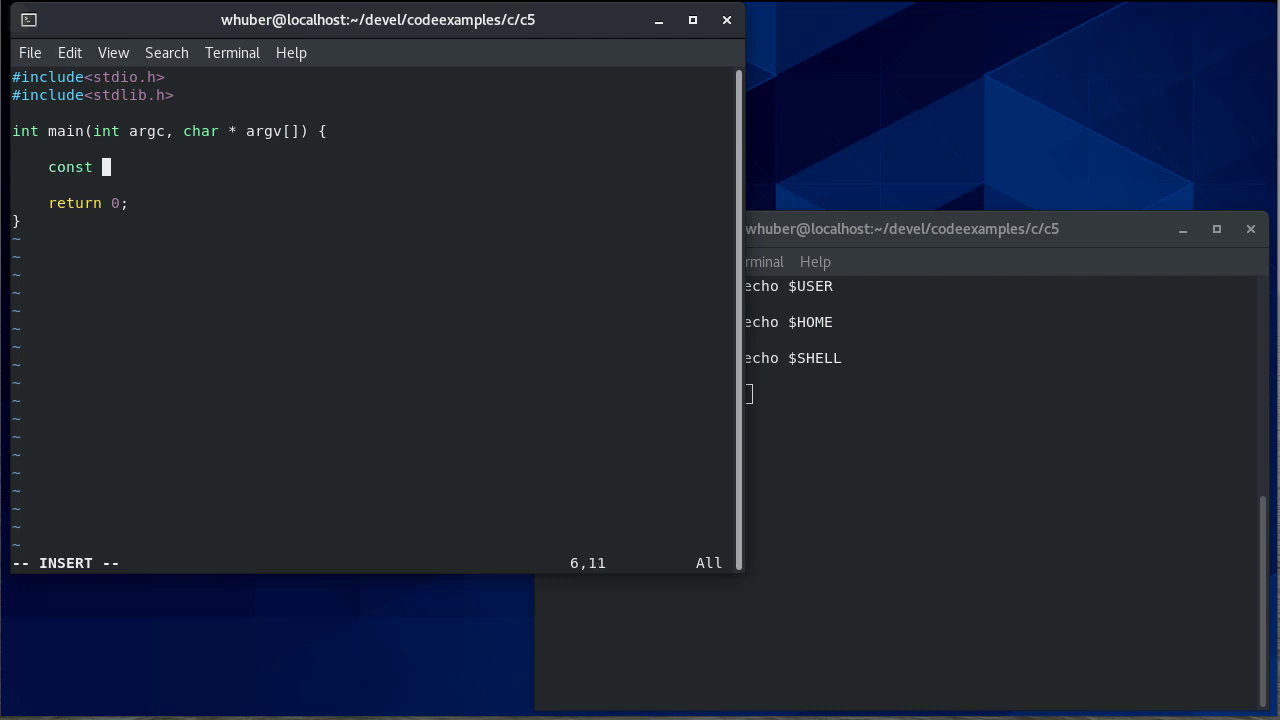
pyautogui.write('char *')
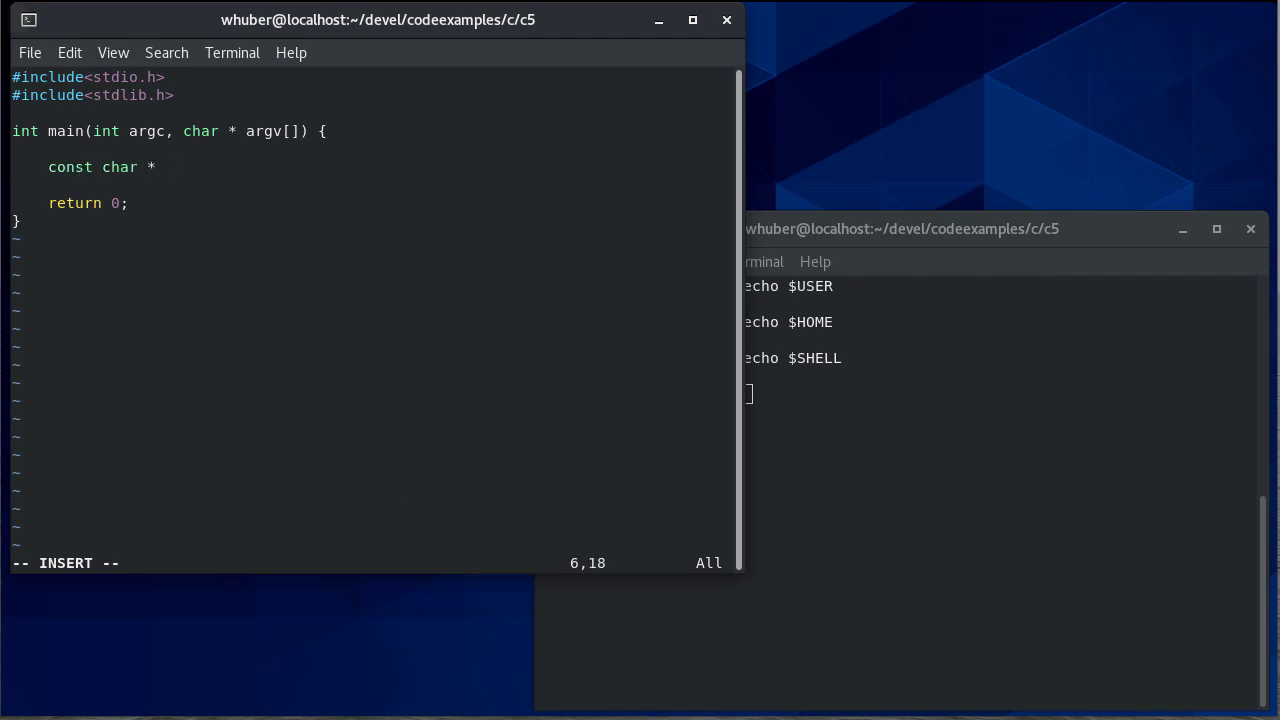
pyautogui.write('home = getenv')
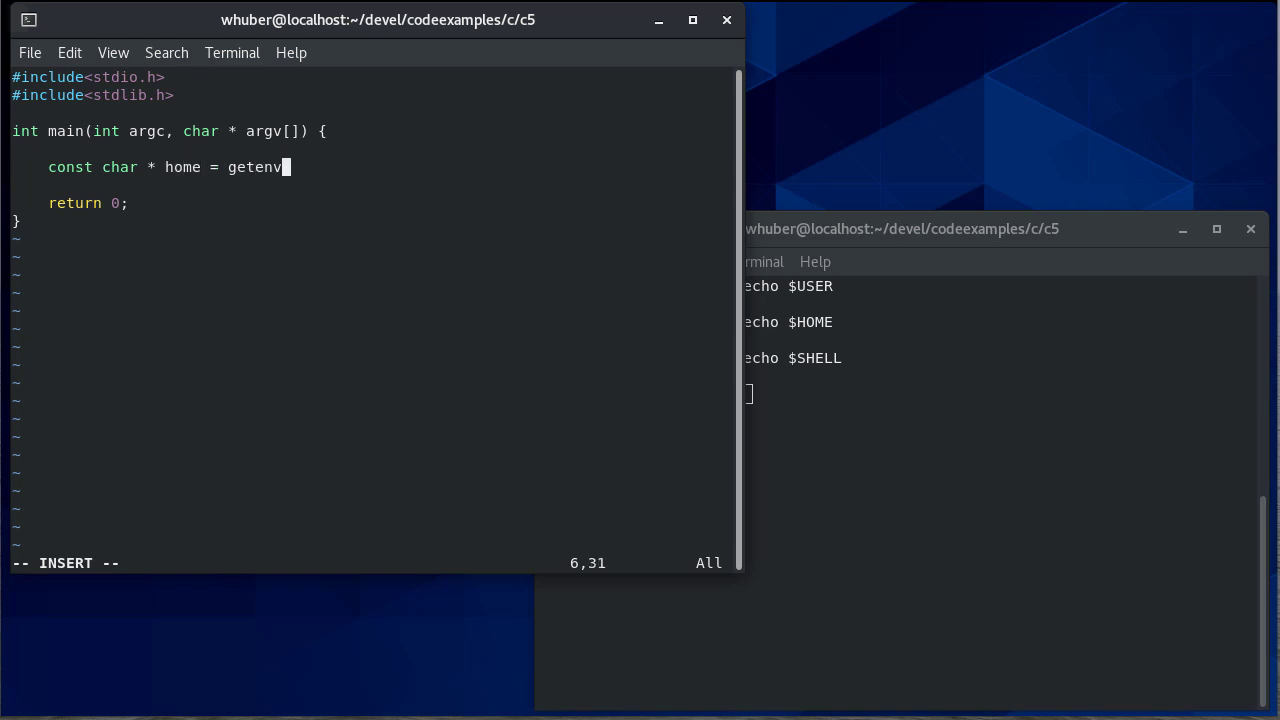
pyautogui.write('("HOME"')
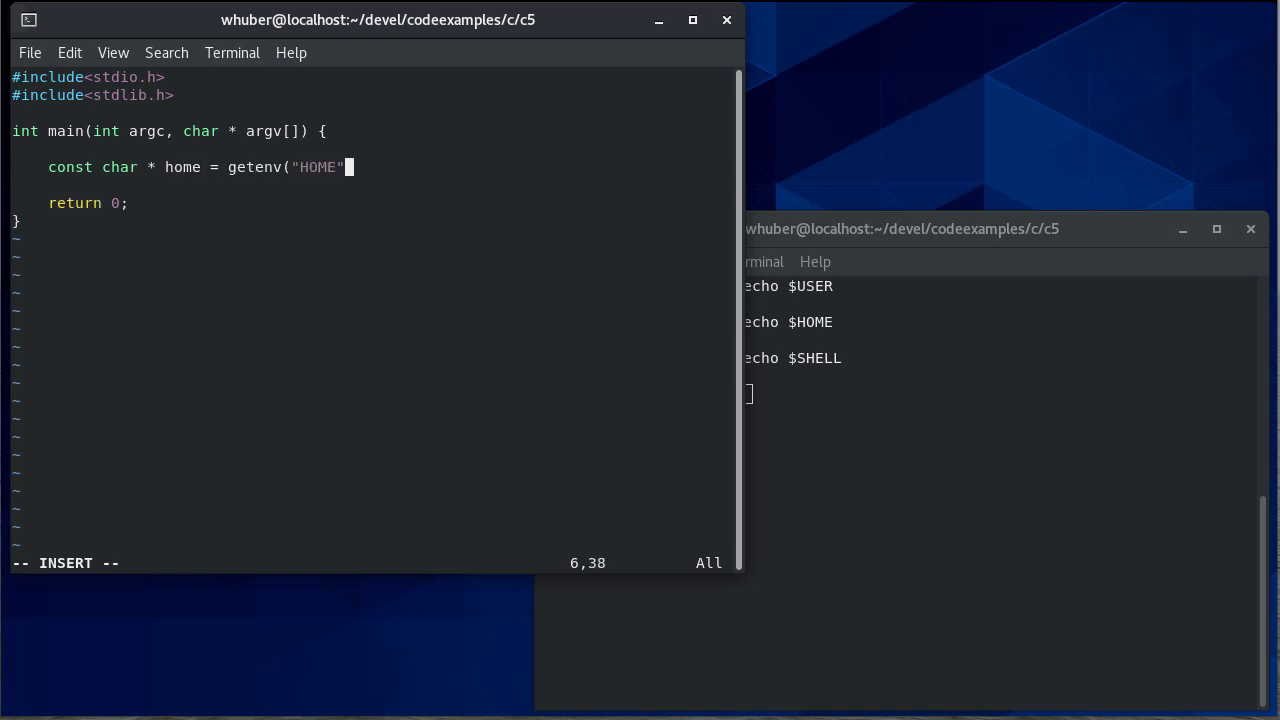
pyautogui.write(');')
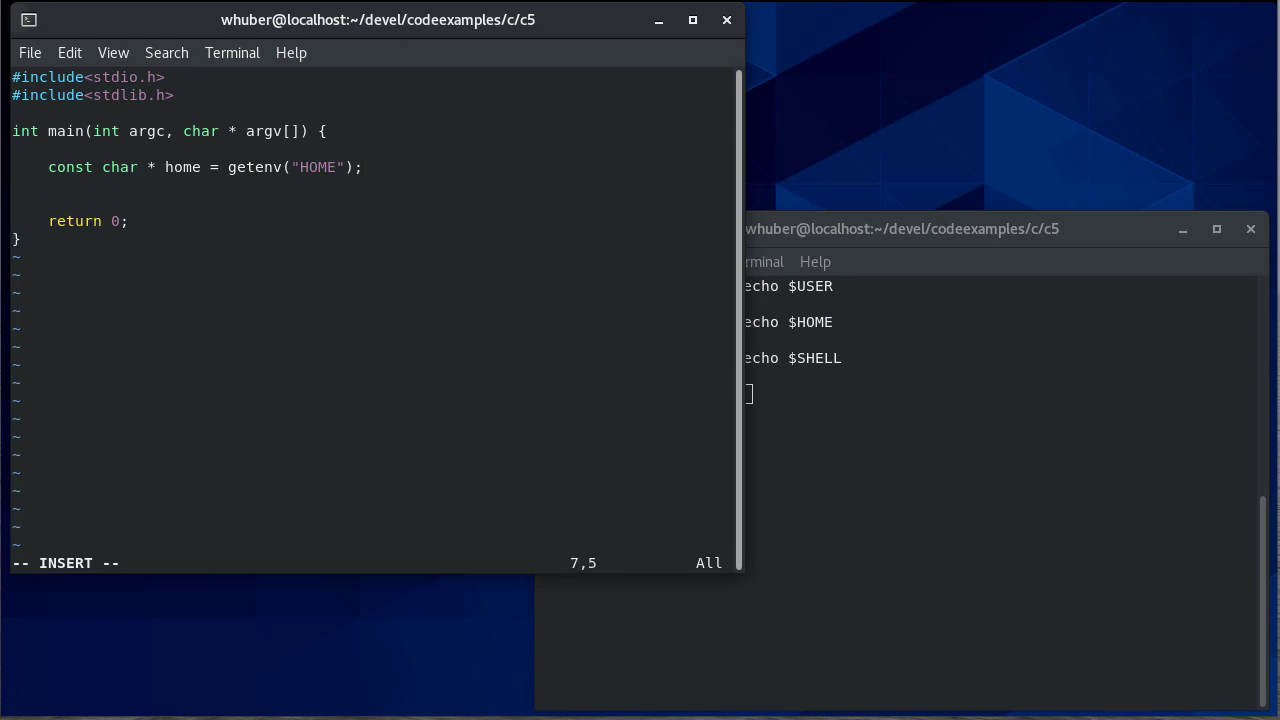
pyautogui.write('printf("HOME=%s\\n", home);')
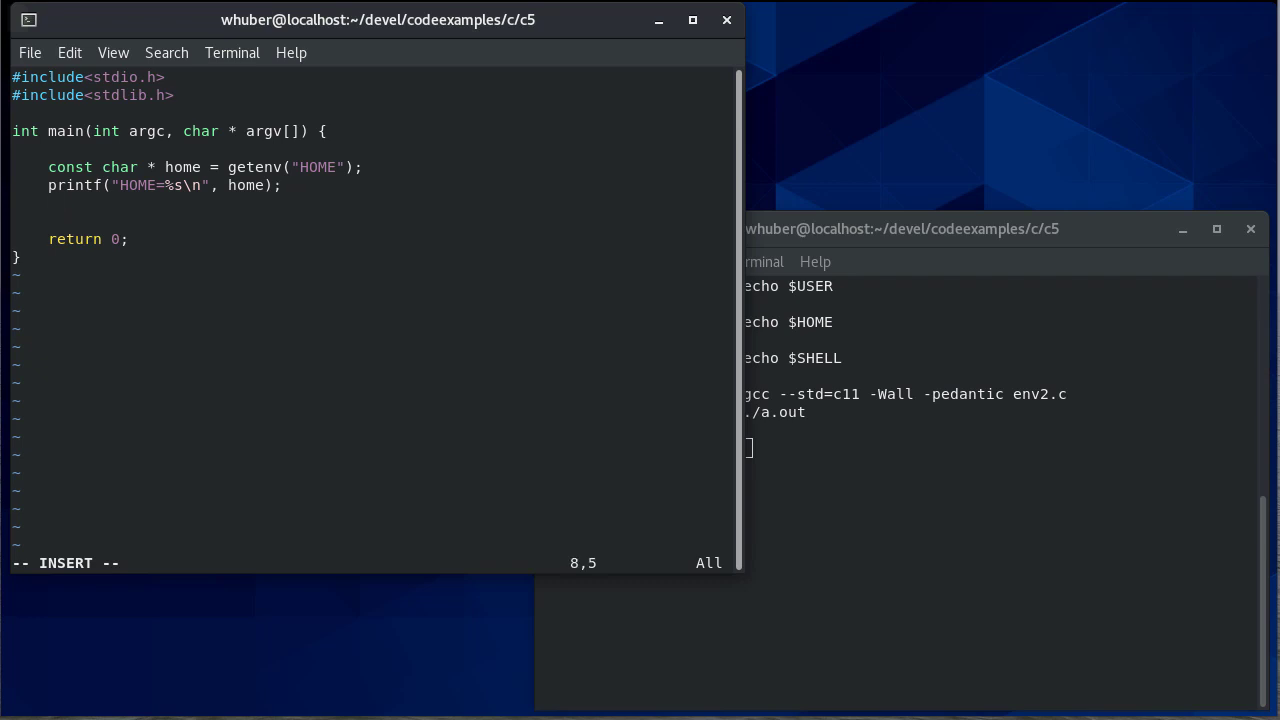
# - Call setenv("HOME", "wheretheheartis"); and printf the HOME value again afterwards
pyautogui.write('setenv')
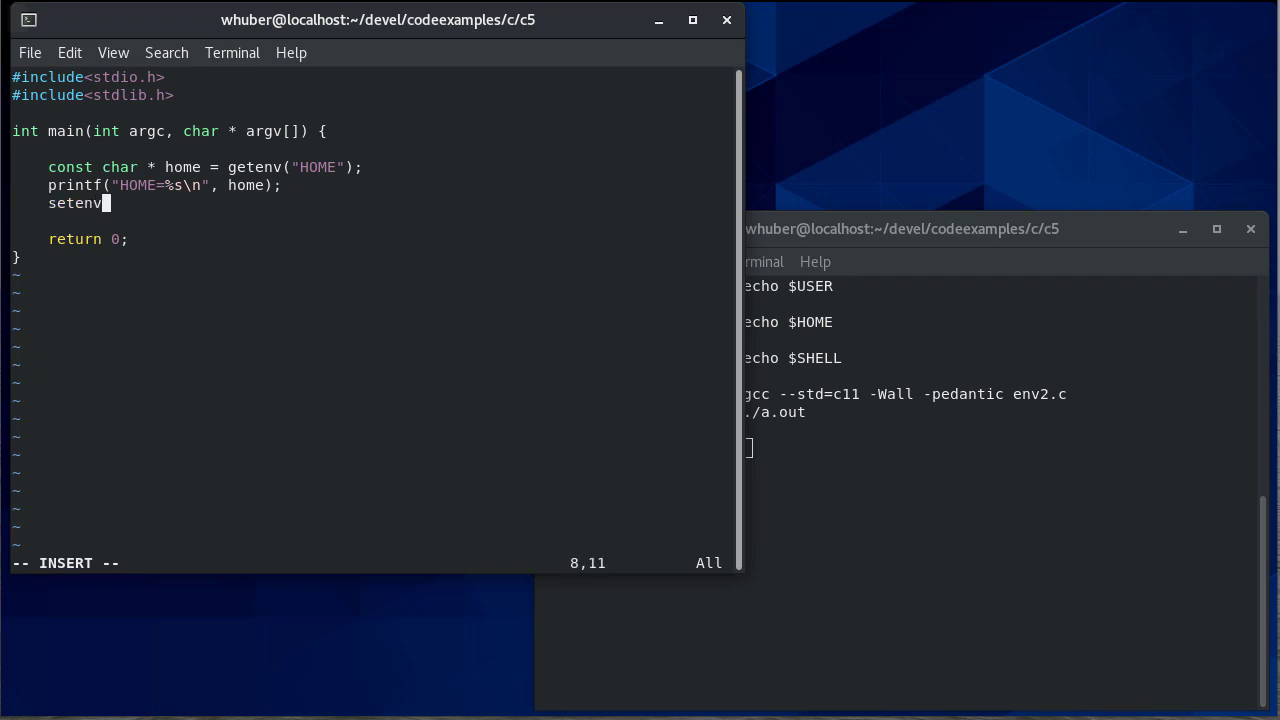
pyautogui.write('("H')
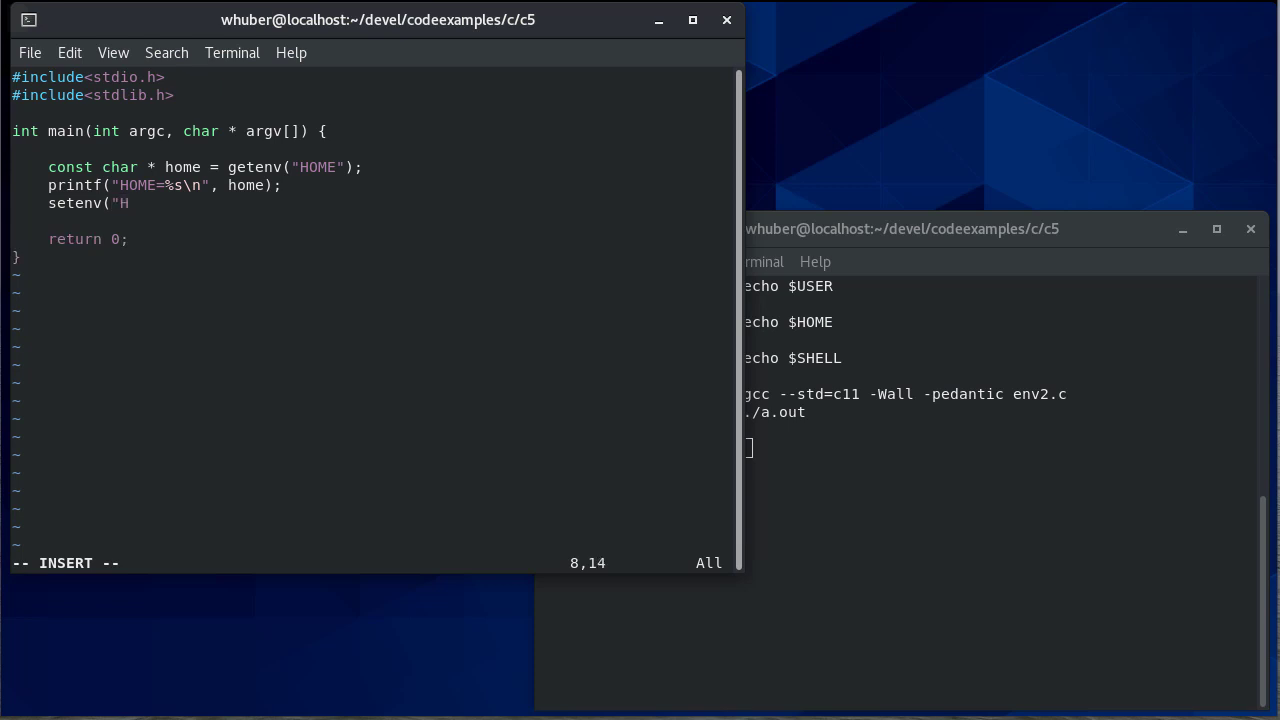
pyautogui.write('OME",')
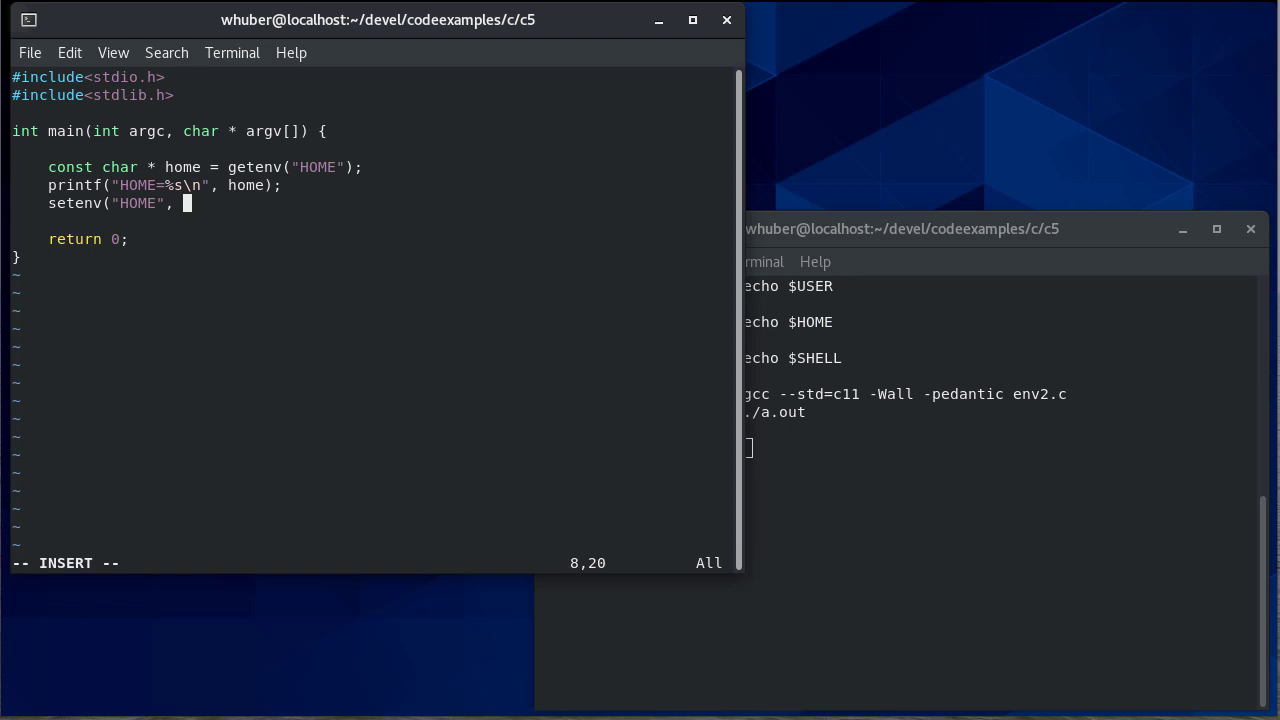
pyautogui.write('"wheretheheartis");')
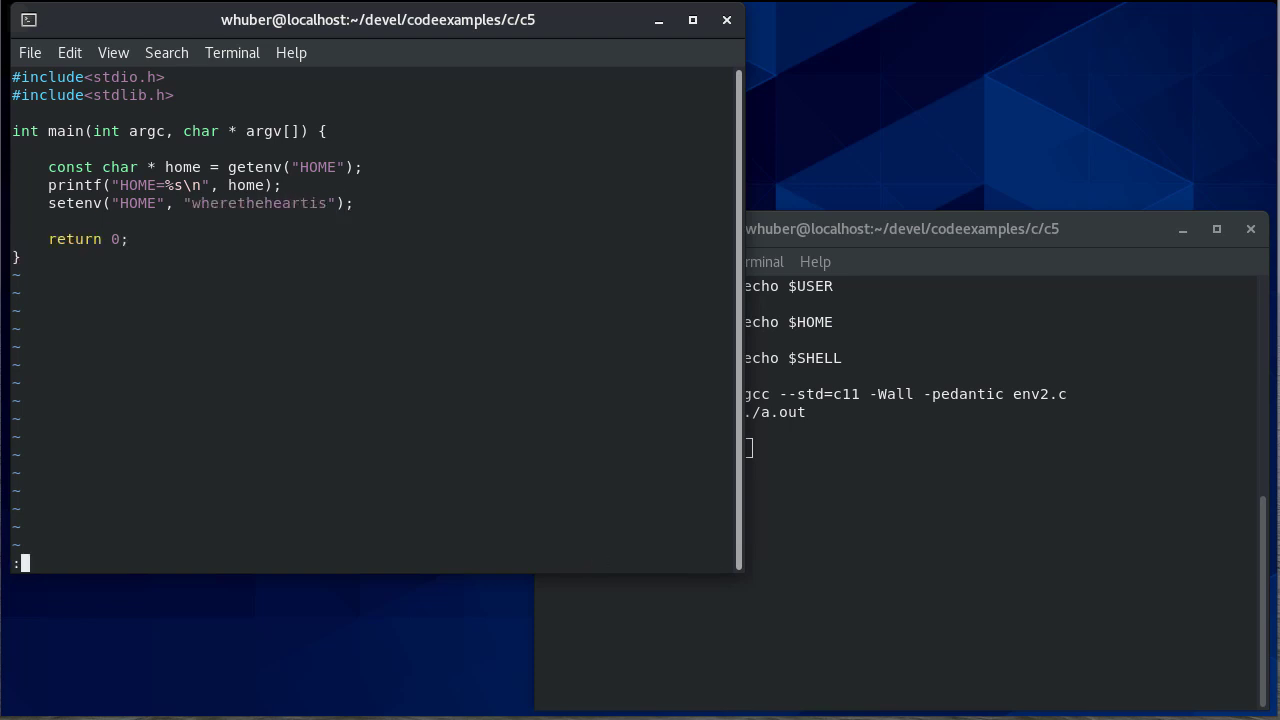
pyautogui.write('printf("HOME=%s\\n", home);')
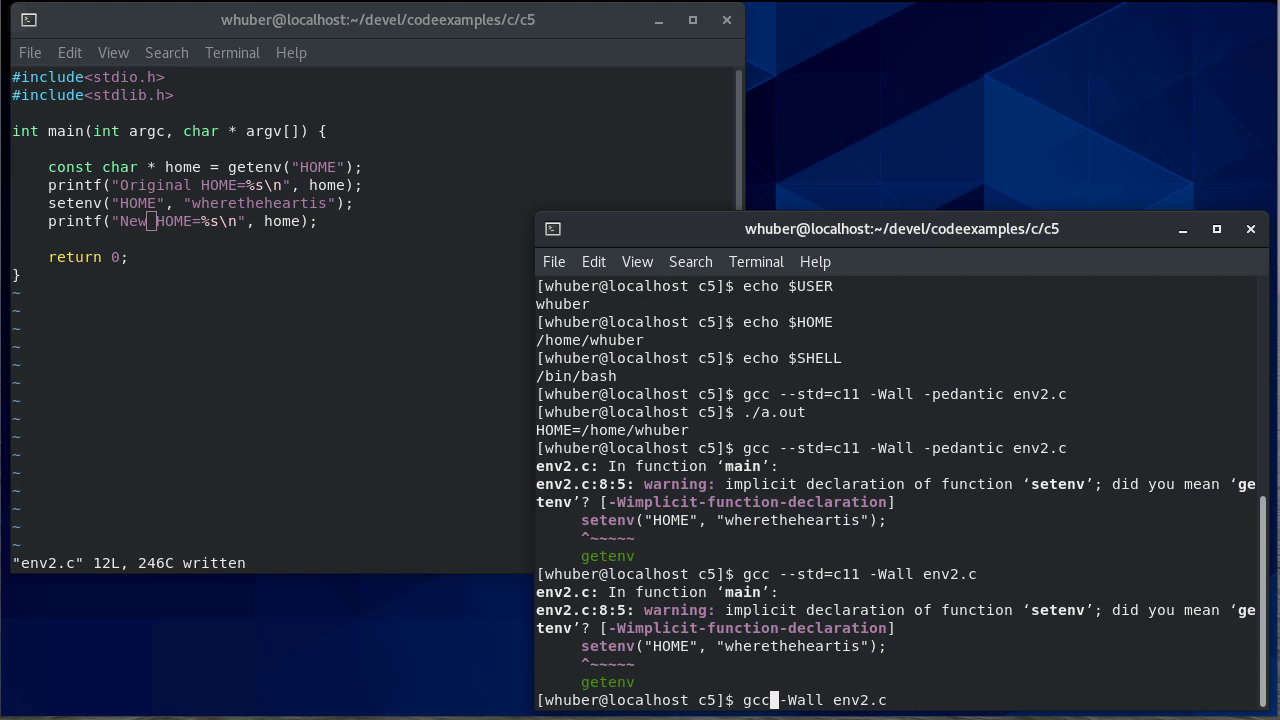
# - Run gcc -Wall env2.c, revealing setenv called with too few arguments
pyautogui.press('Return')
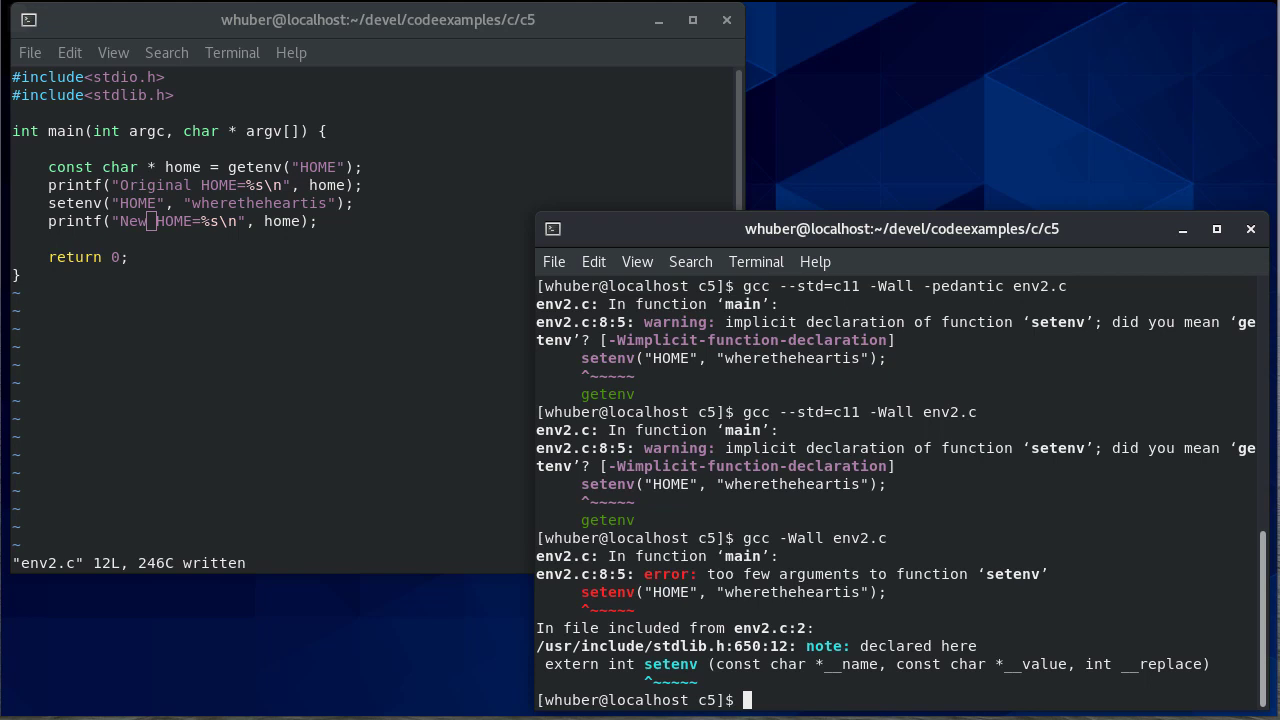
pyautogui.moveTo(814, 548)
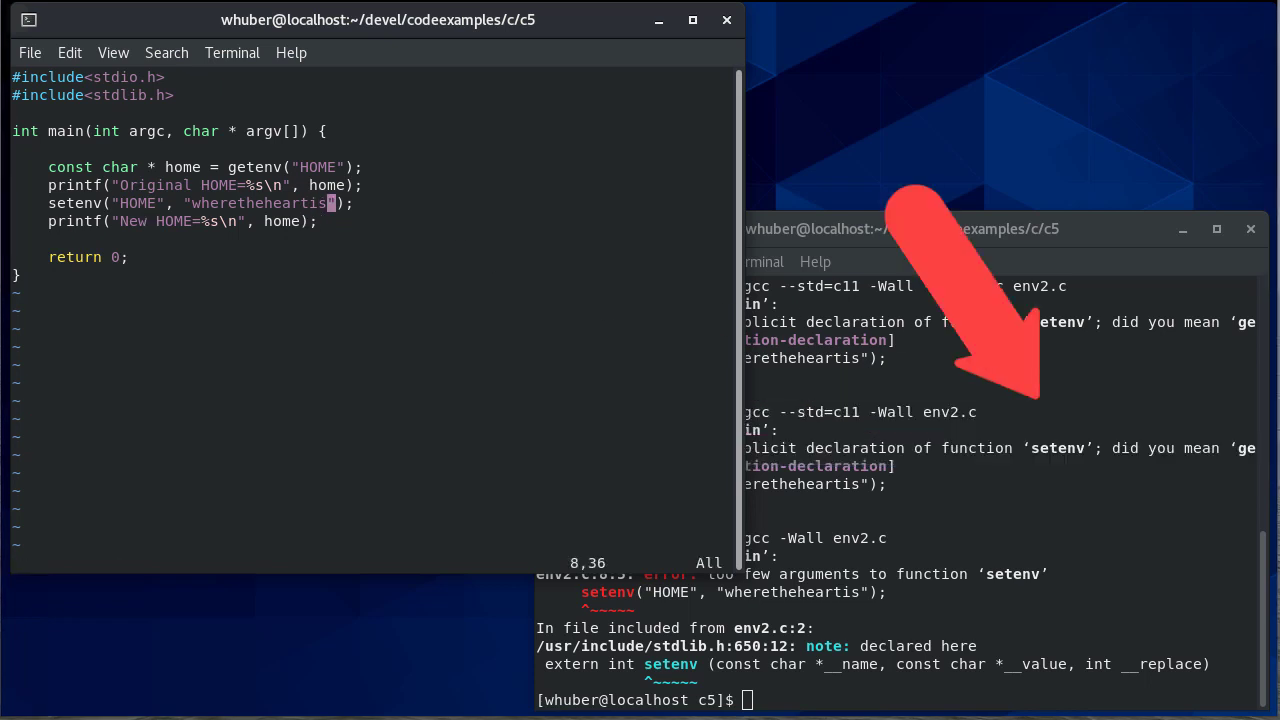
# - Pass replace flag 1 to setenv, recompile and run a.out, then echo $HOME showing /home/whuber
pyautogui.write(', 1')
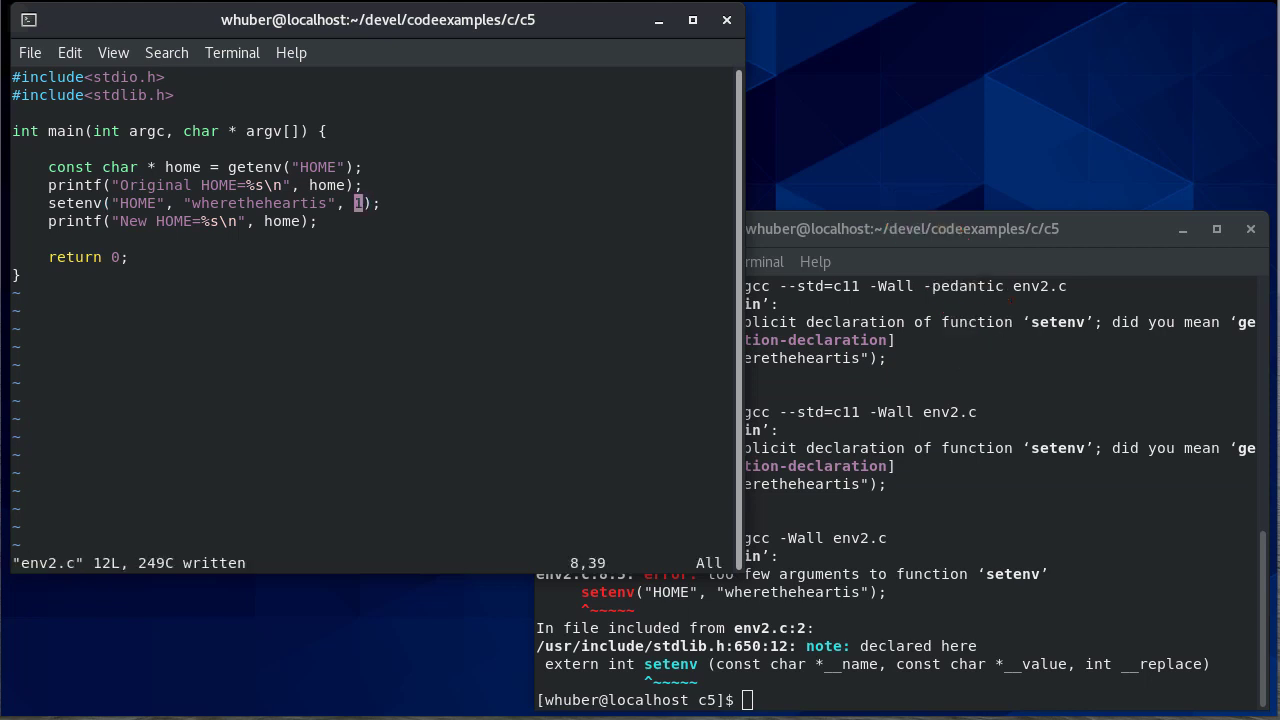
pyautogui.write('gcc -Wall env2.c')
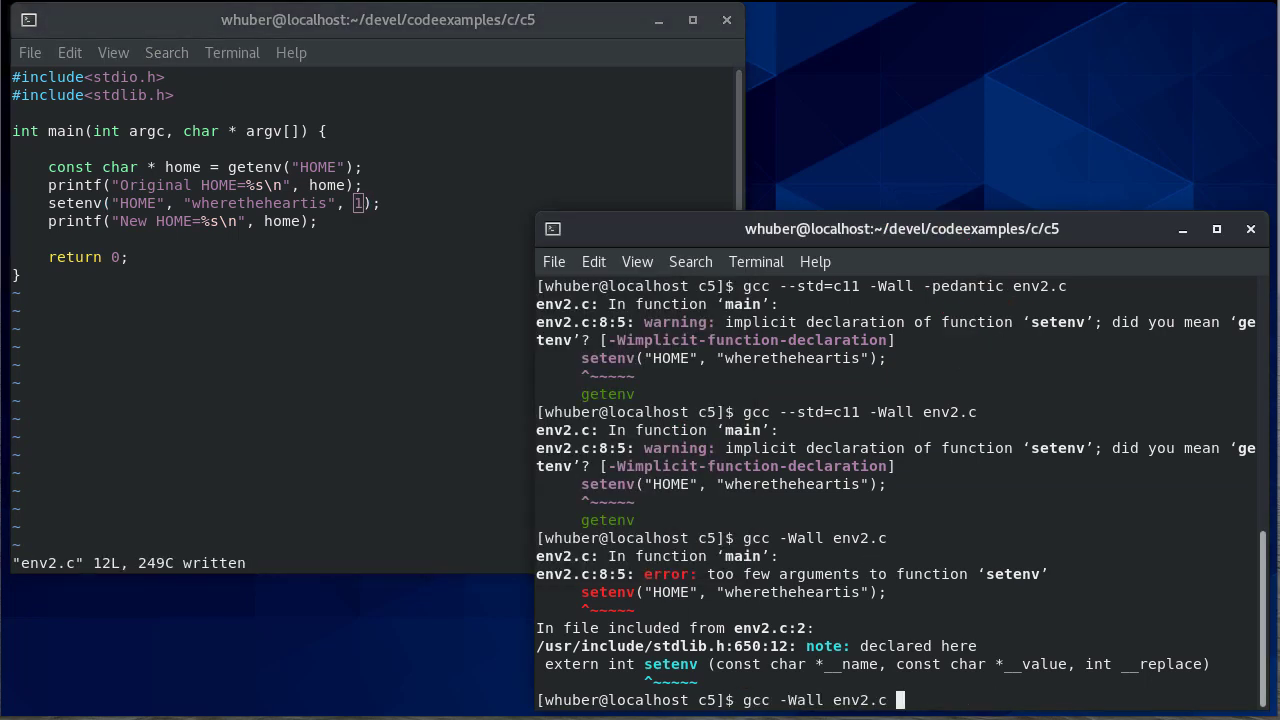
pyautogui.write('./a.out')
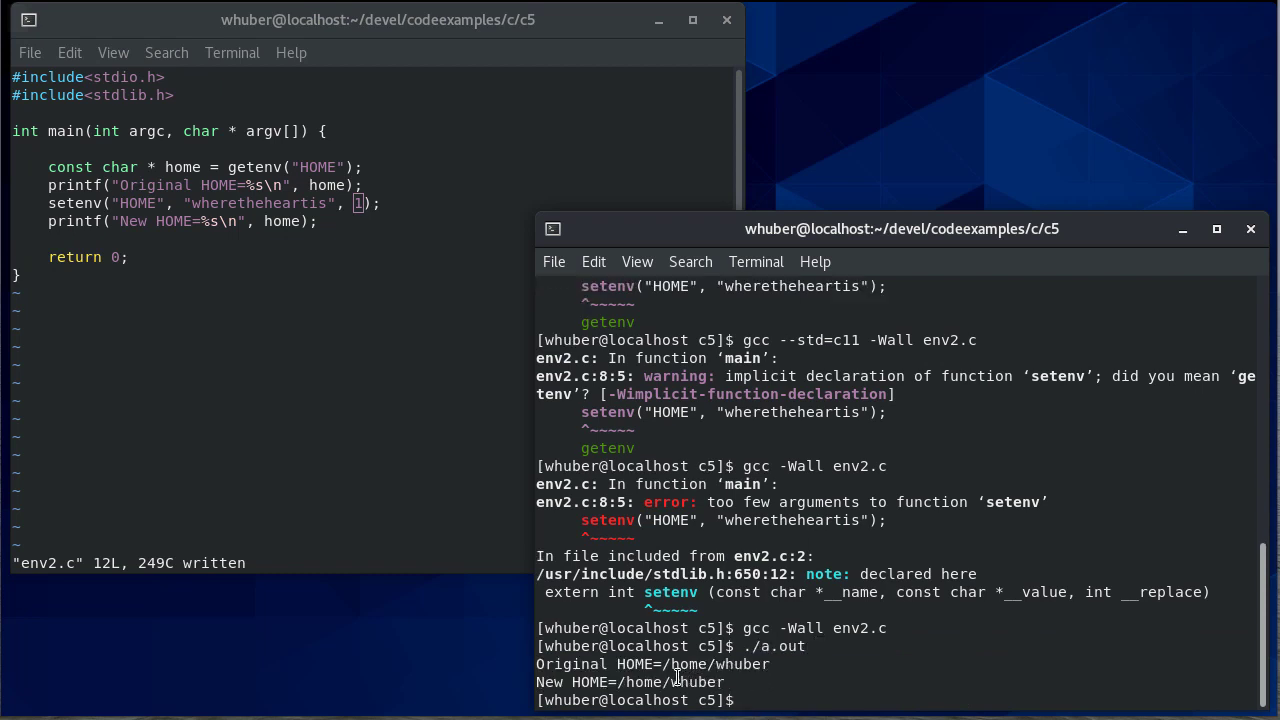
pyautogui.moveTo(492, 422)
pyautogui.write('const char * newhome = getenv("HOME");')
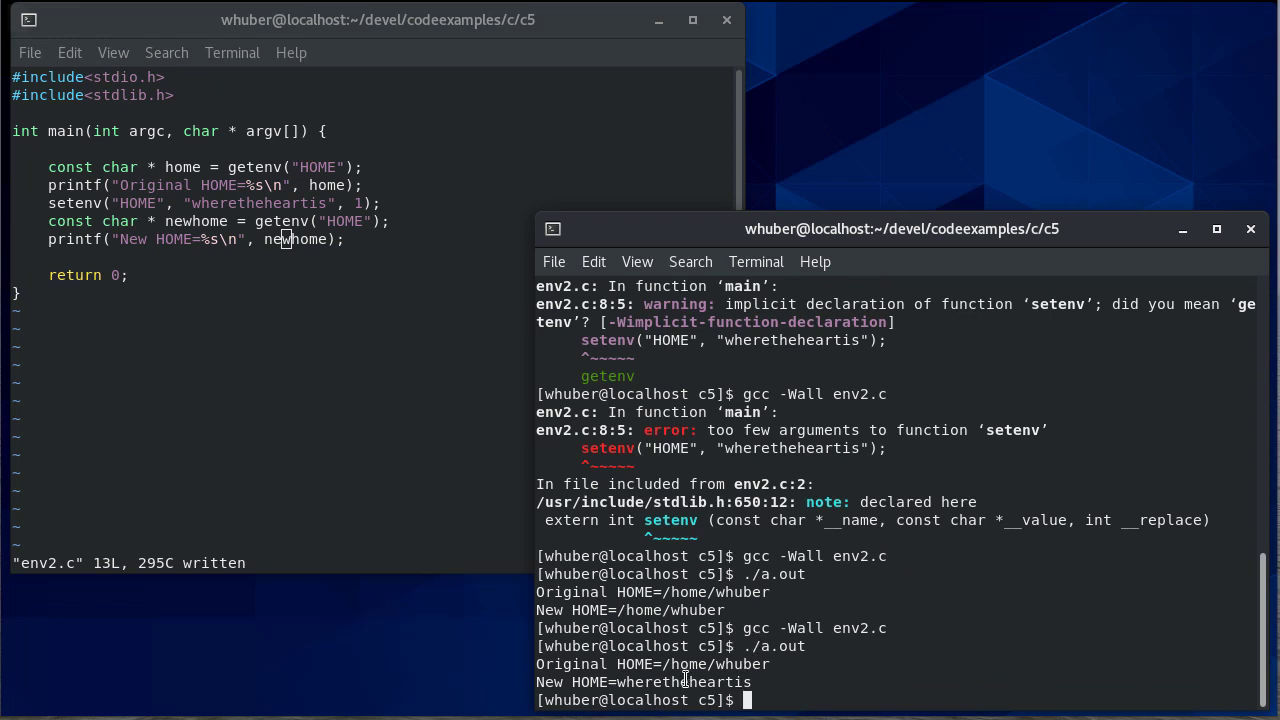
pyautogui.write('echo $HOME')
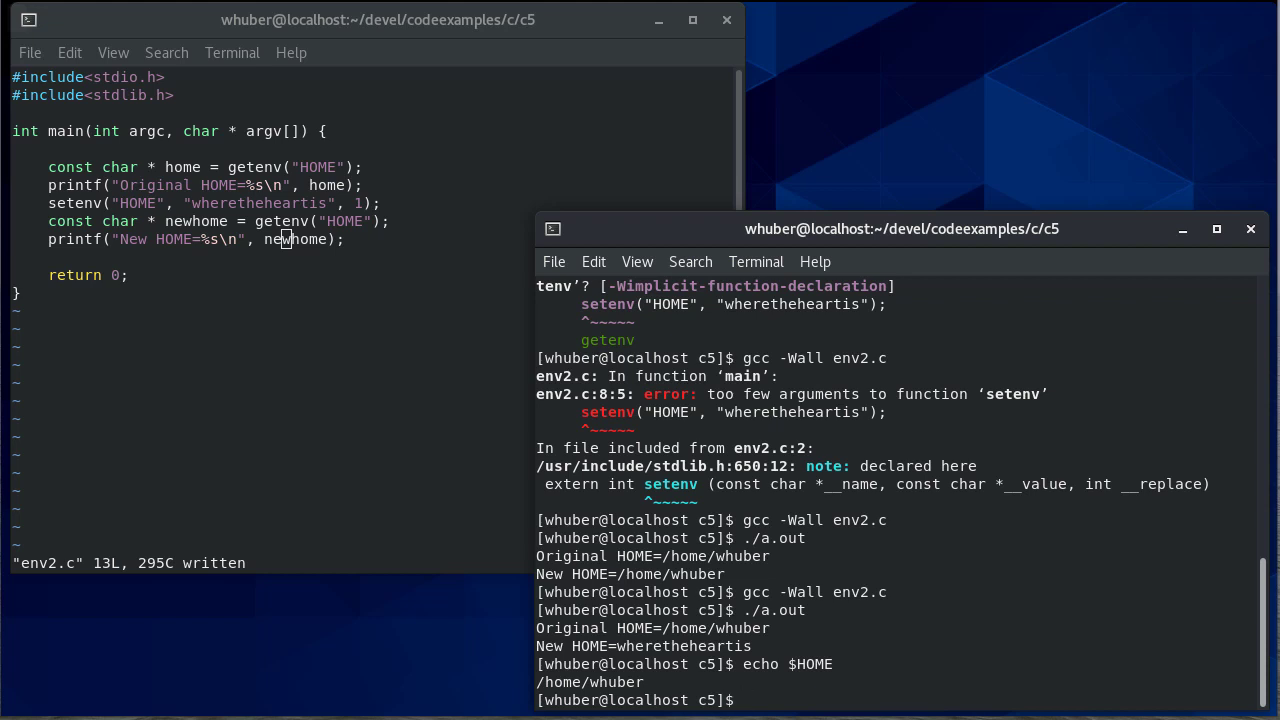
pyautogui.click(356, 238)
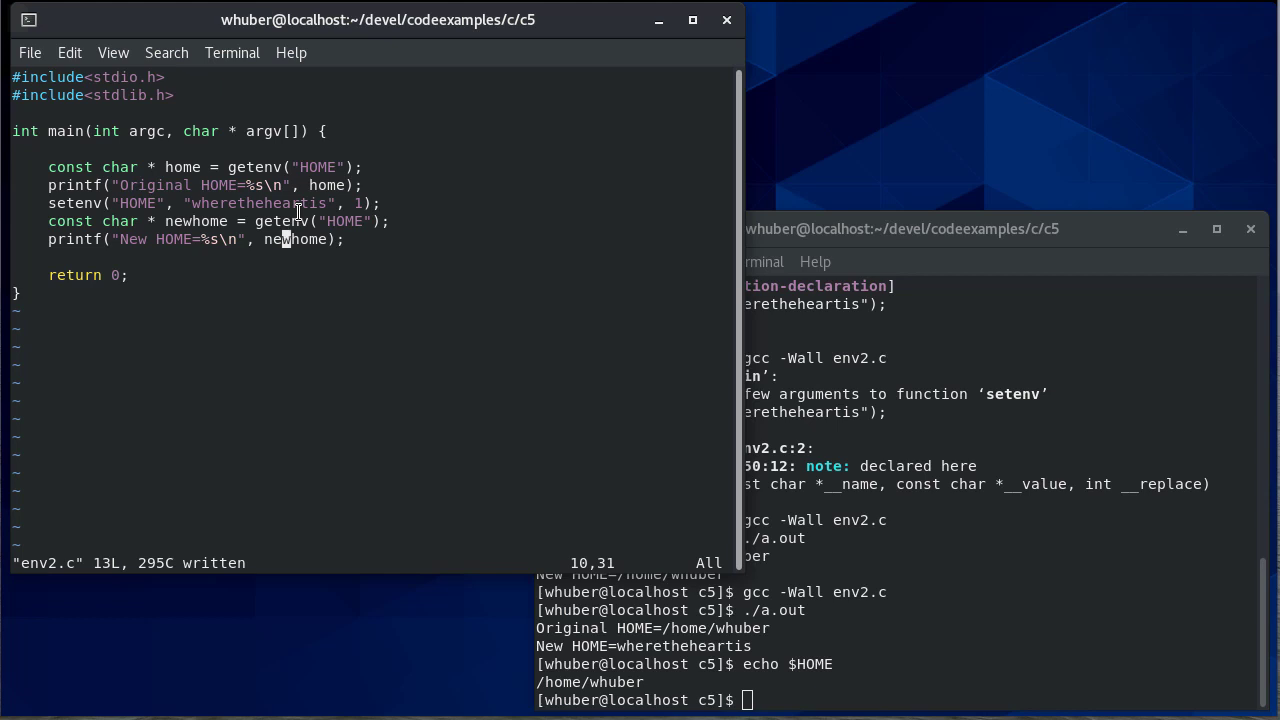
# - Add a printf heading "\nAdding a new environment variable:\n" on a new line
pyautogui.press('o')
pyautogui.write('printf("Changing an environment variable using setenv\\n");')
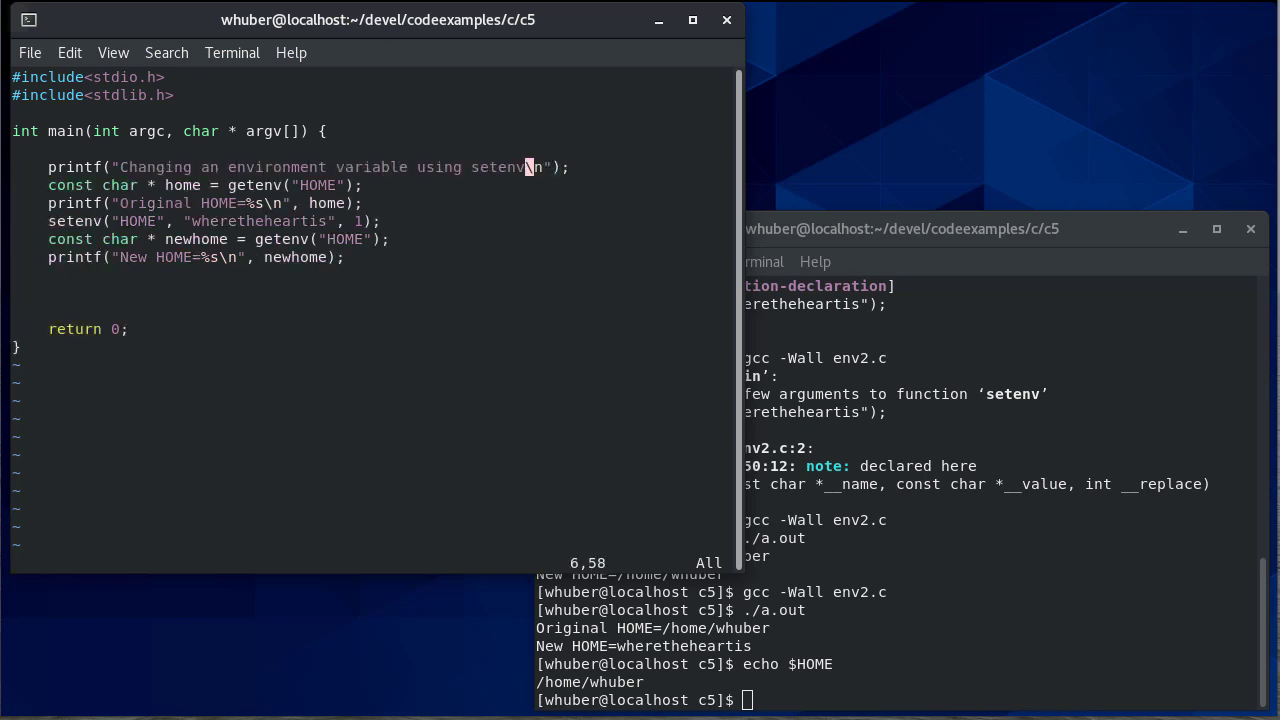
pyautogui.write('printf("\\nAdding a new environment variable:\\n");')
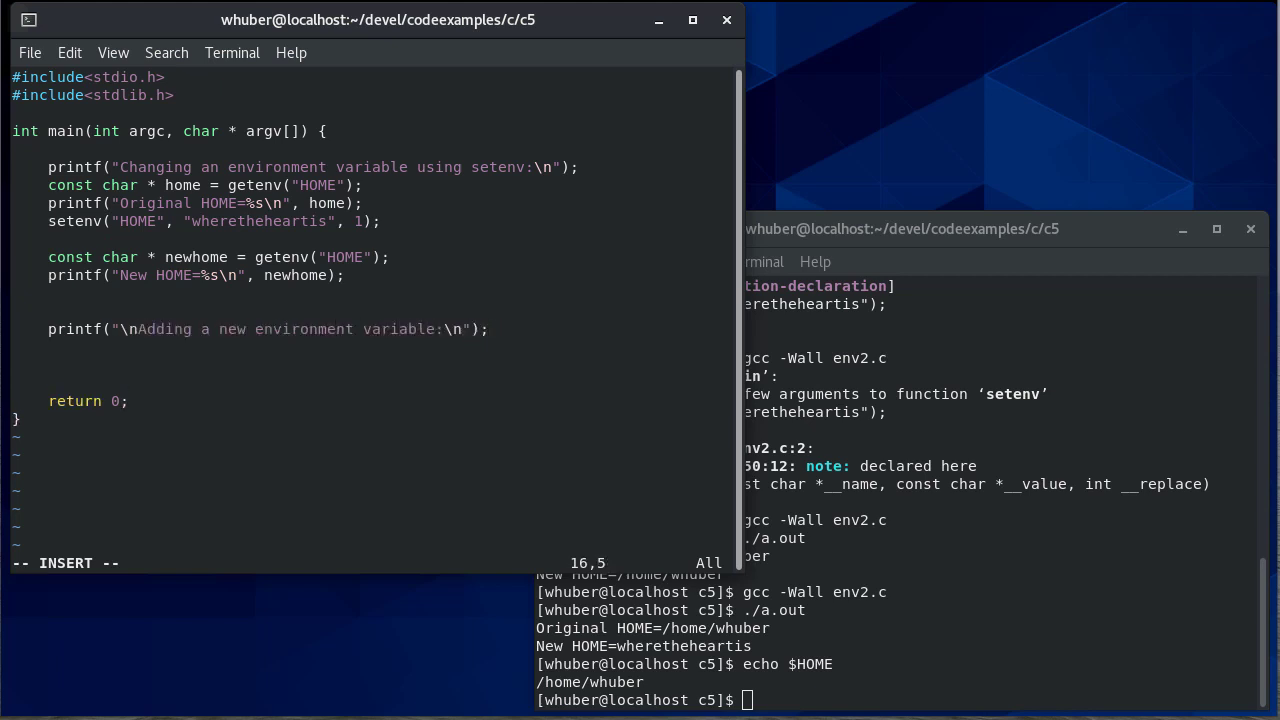
# - Call putenv("PUTENV=123"); and putenv("SETENV_TEST=42"); to add both variables
pyautogui.write('putenv(')
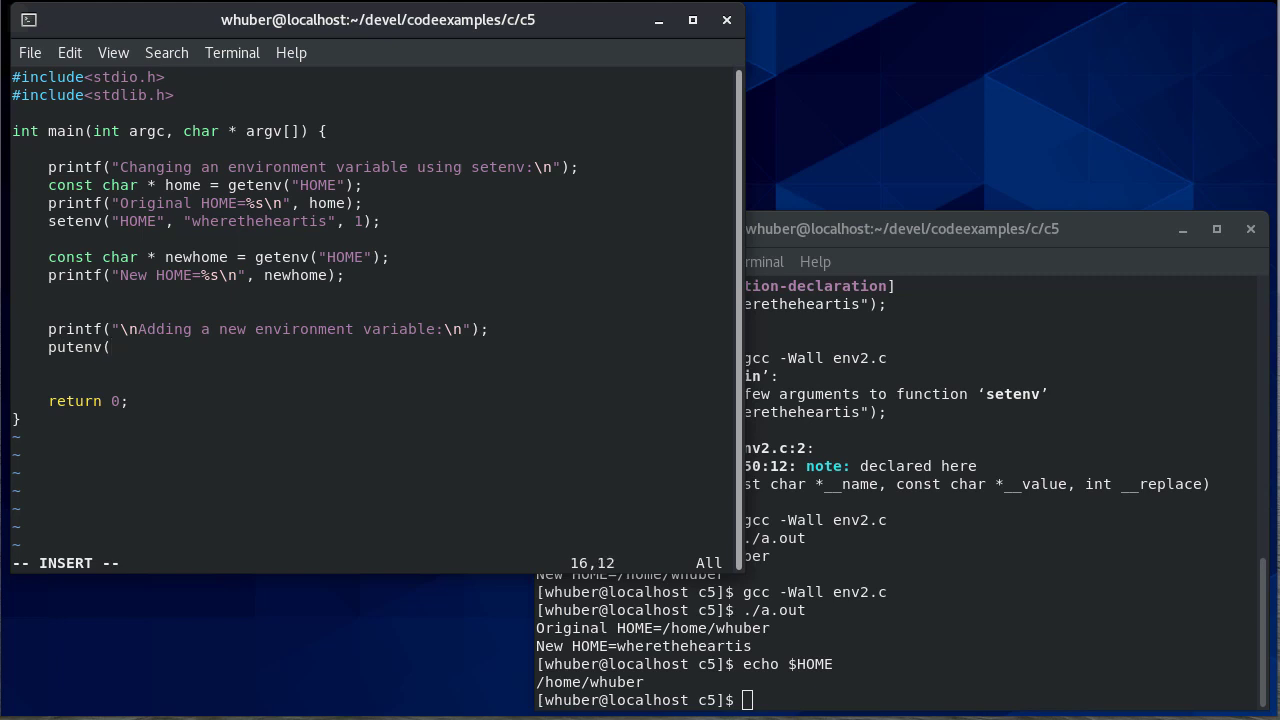
pyautogui.write('"')
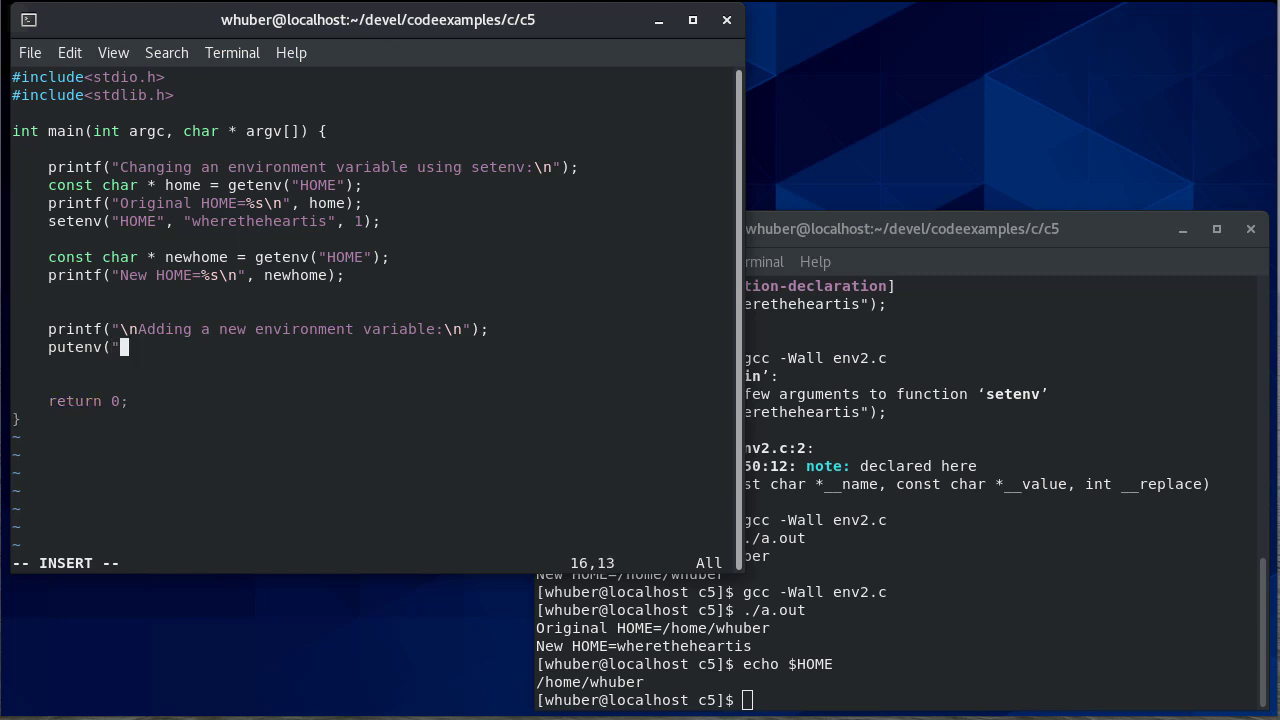
pyautogui.write('PUTENV')
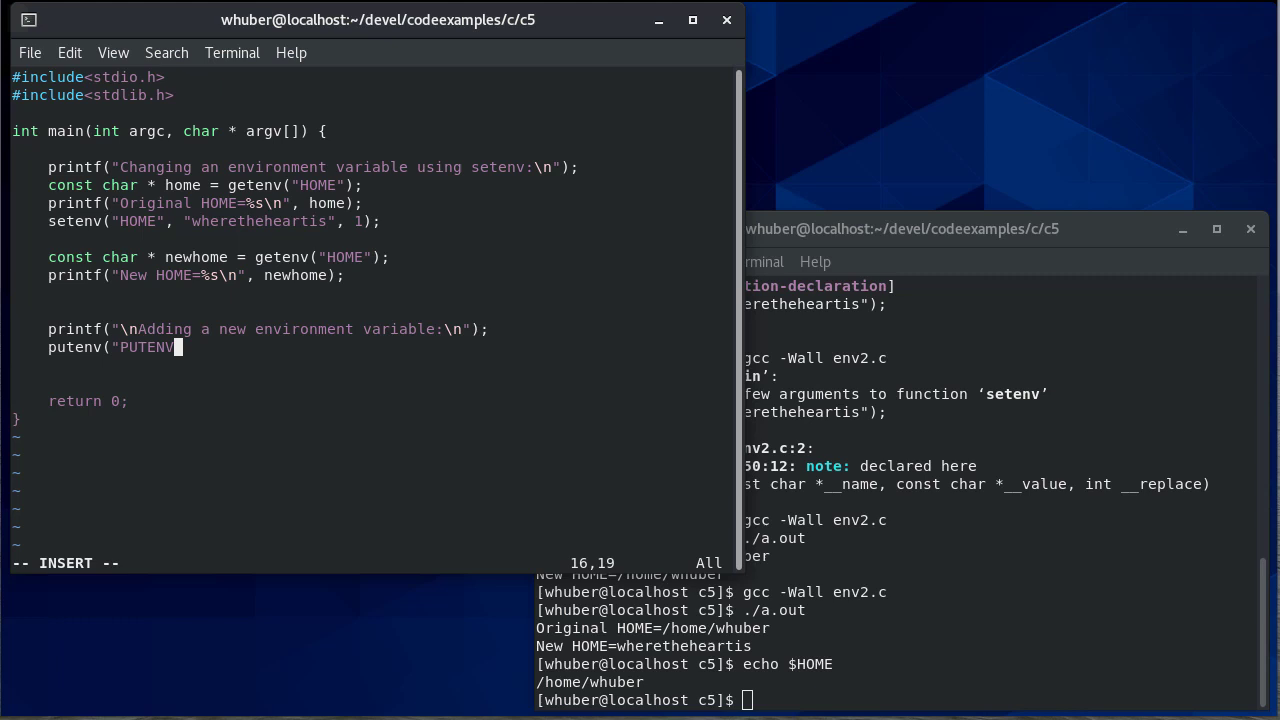
pyautogui.write('=123')
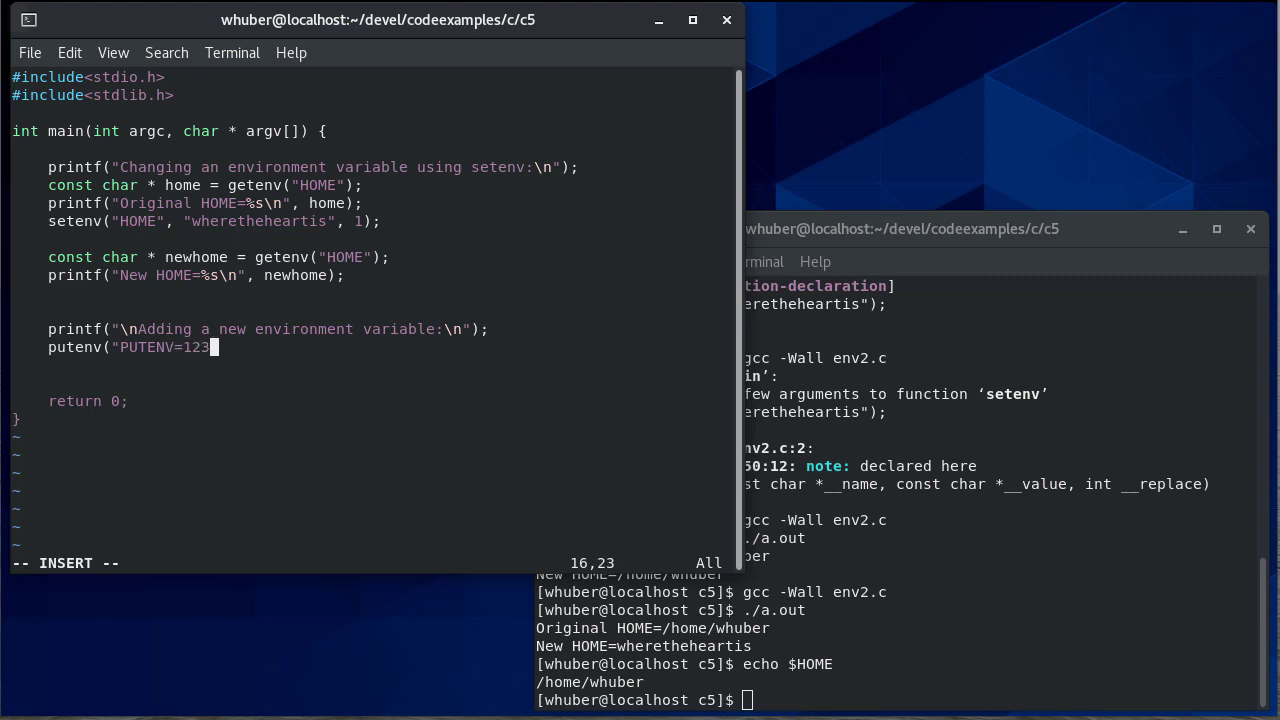
pyautogui.write('");')
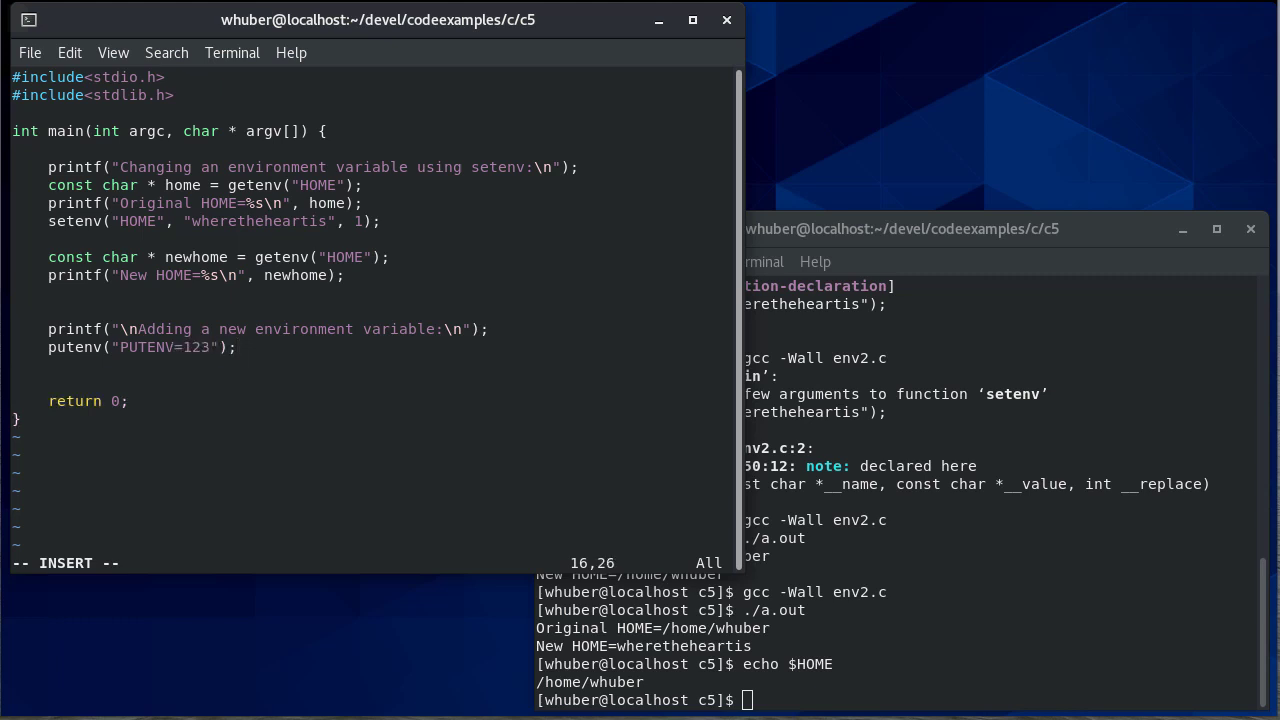
pyautogui.write('putenv')
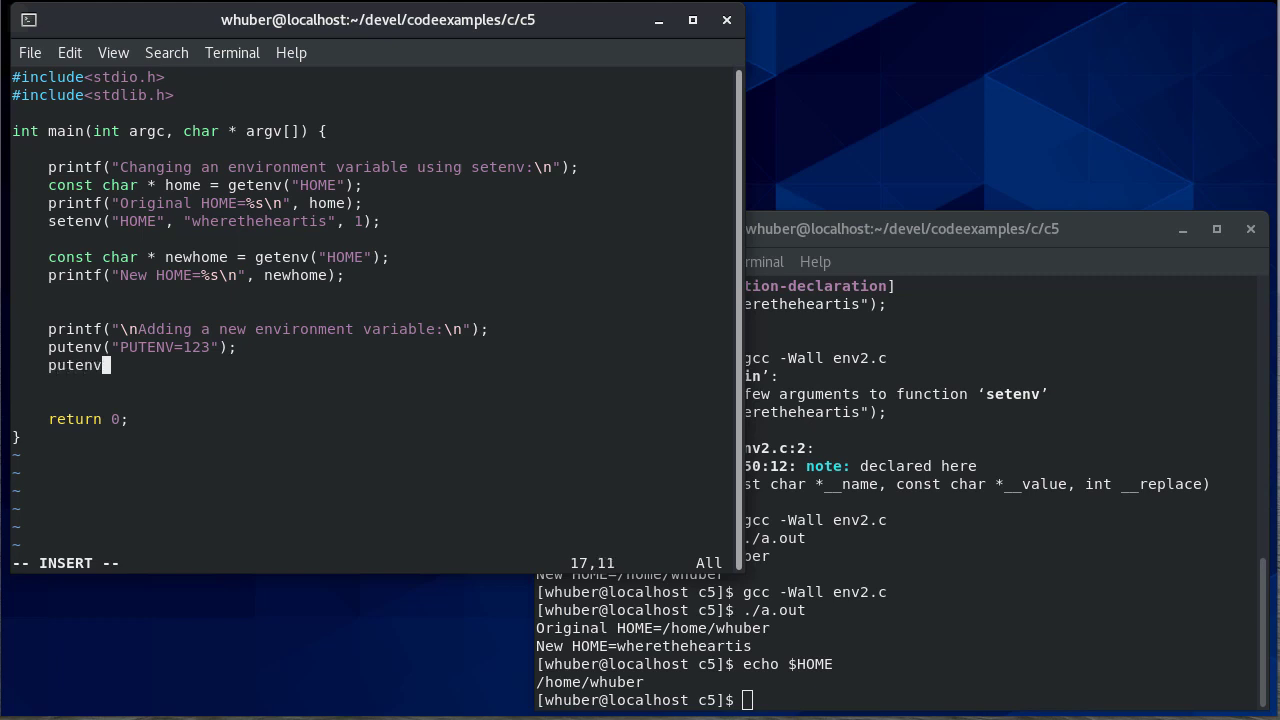
pyautogui.write('("SETENV')
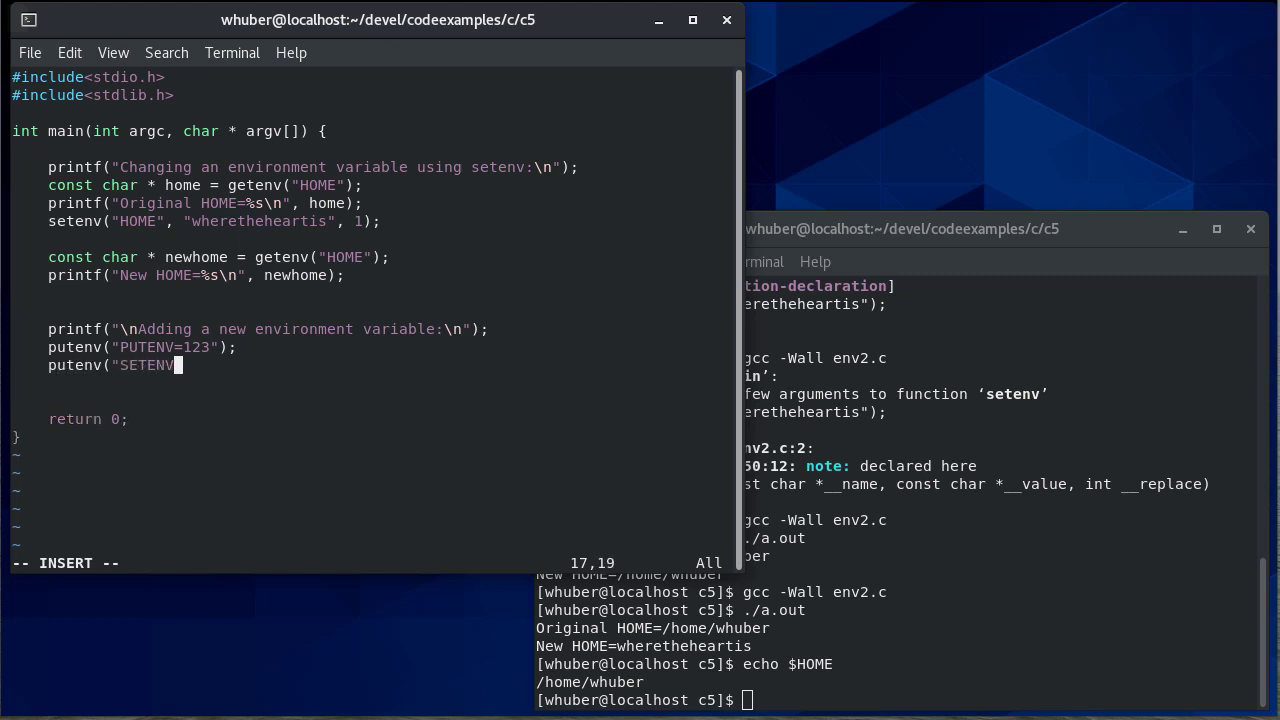
pyautogui.write('_TEST')
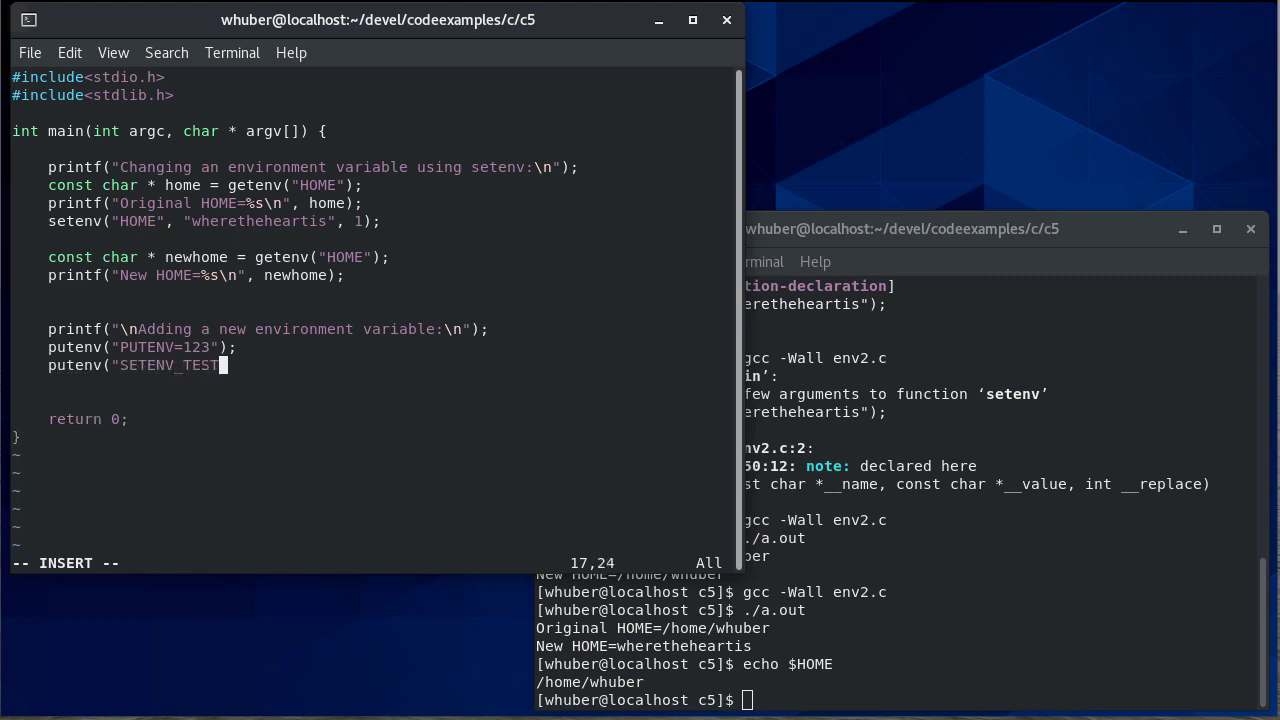
pyautogui.write('=42");')
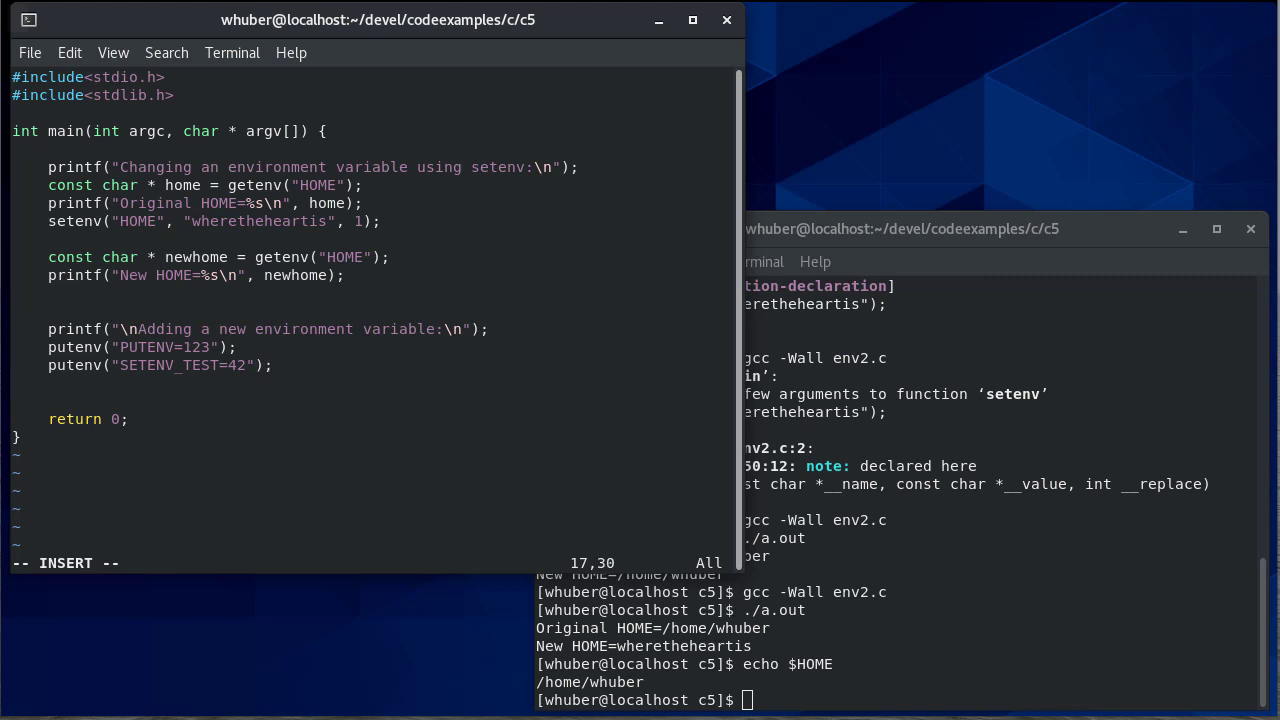
# - Declare const char * env_value reading back and printing PUTENV and SETENV_TEST via getenv
pyautogui.write('const char * env_value;')
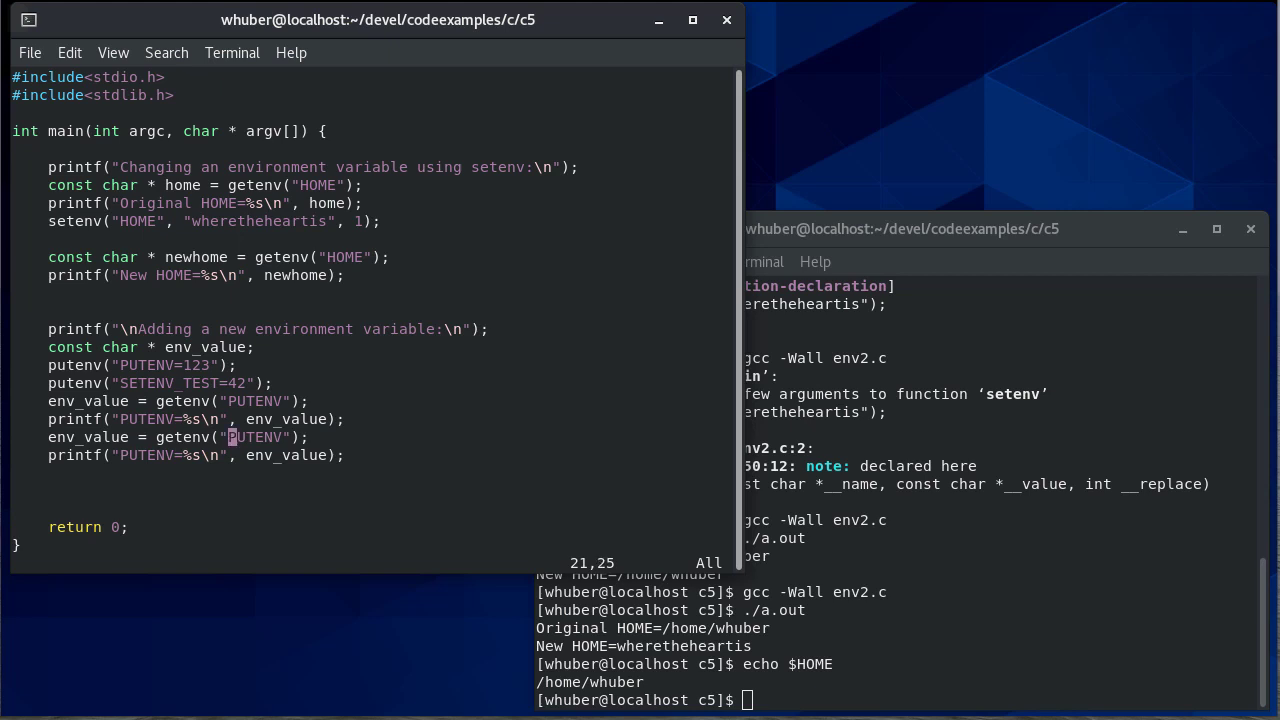
pyautogui.write('SETENV_TEST')
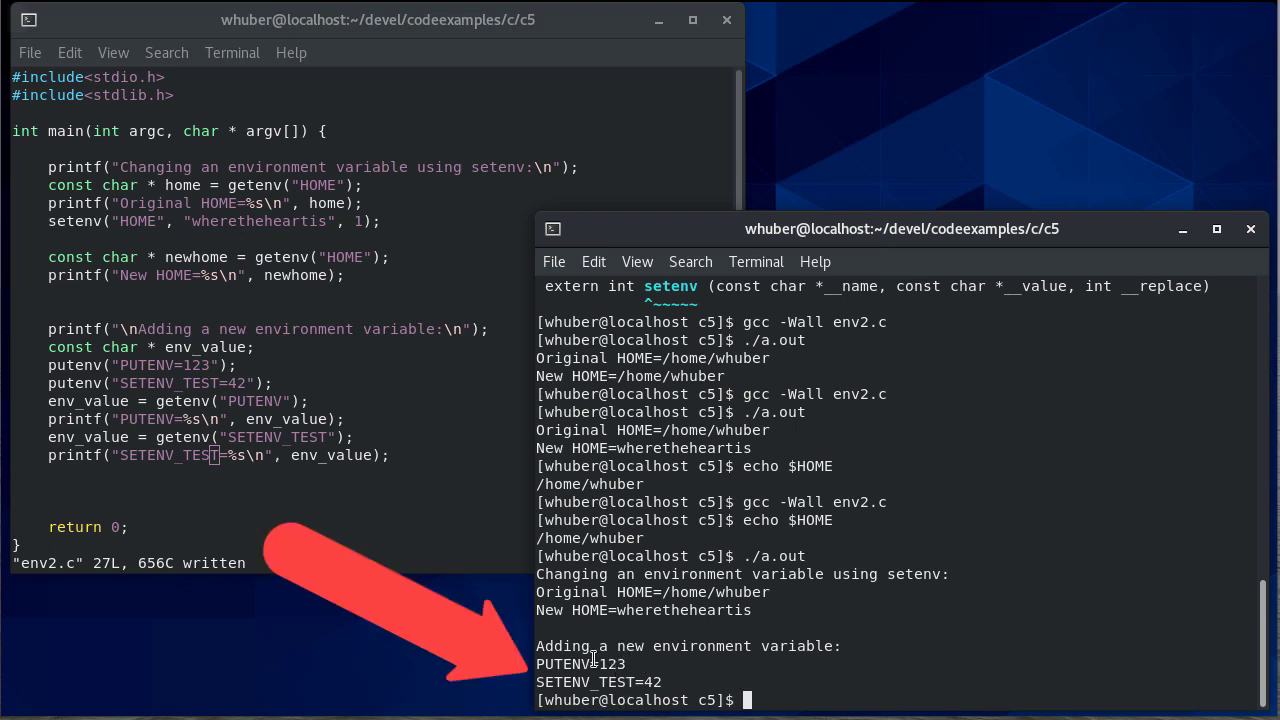
pyautogui.moveTo(92, 368)
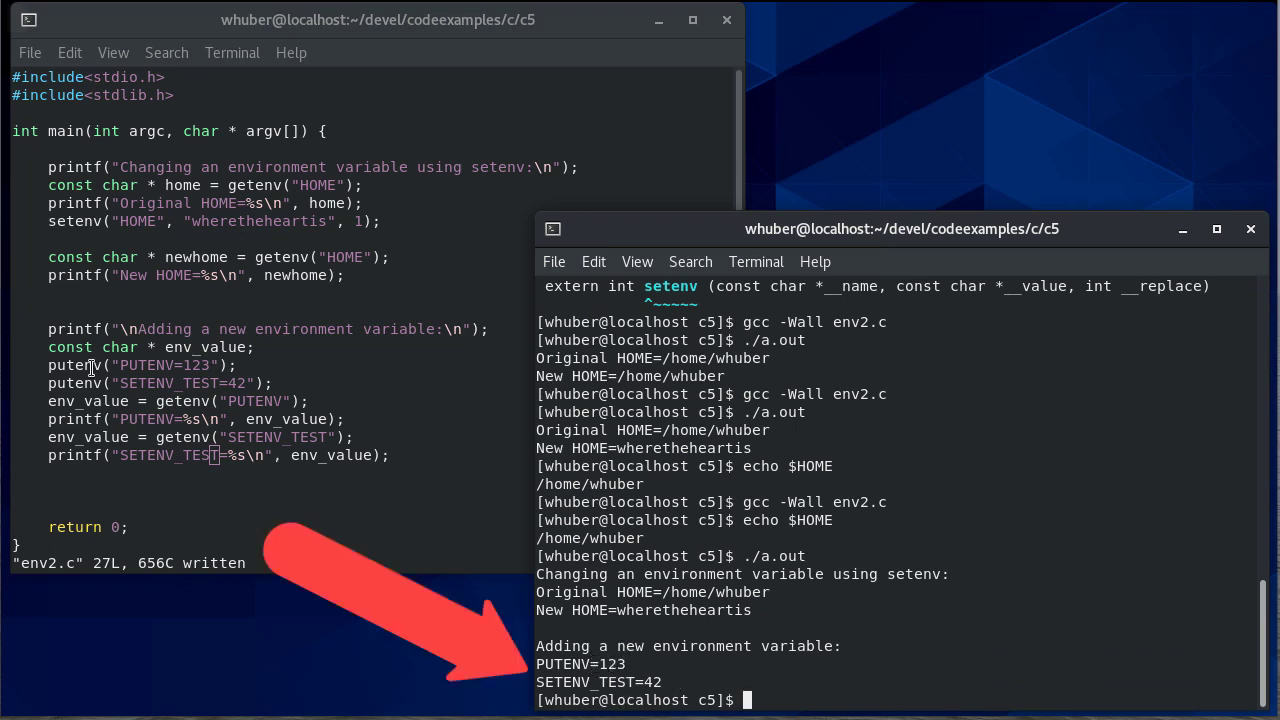
pyautogui.moveTo(892, 676)
pyautogui.write('#')
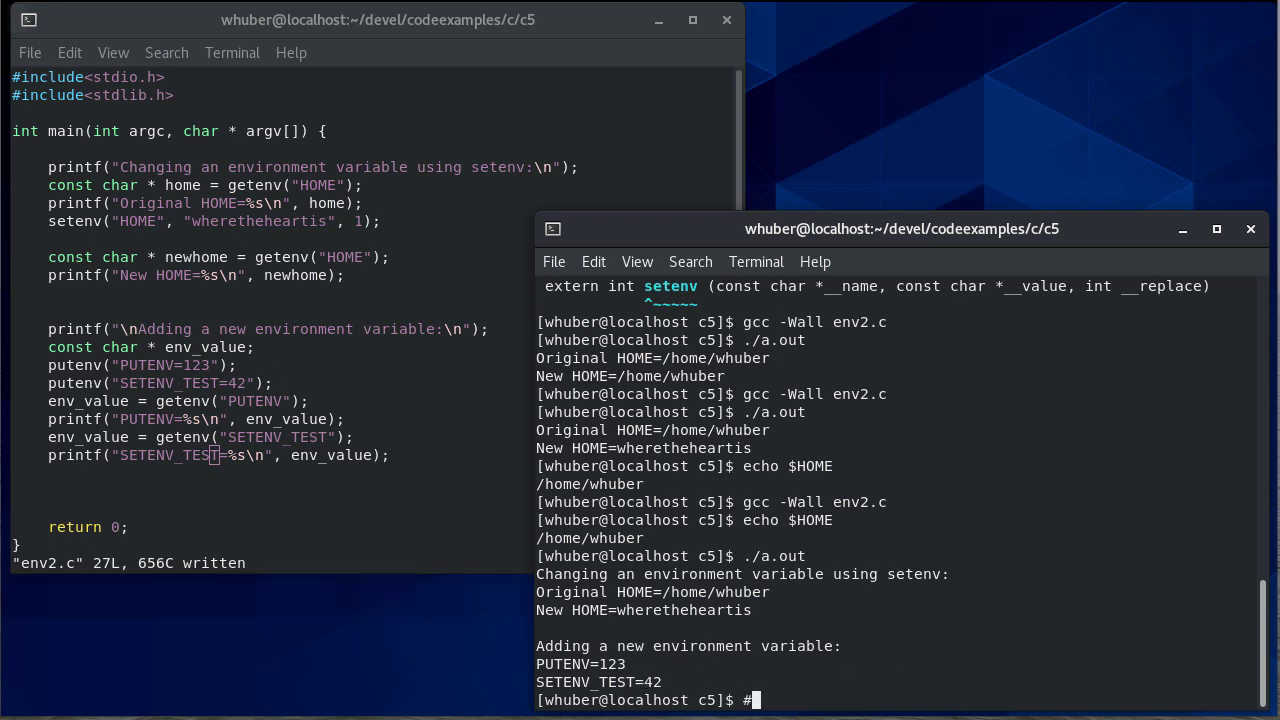
# - Enter echo $PUTENV in the shell, which prints nothing
pyautogui.write('$evh PUTENV')
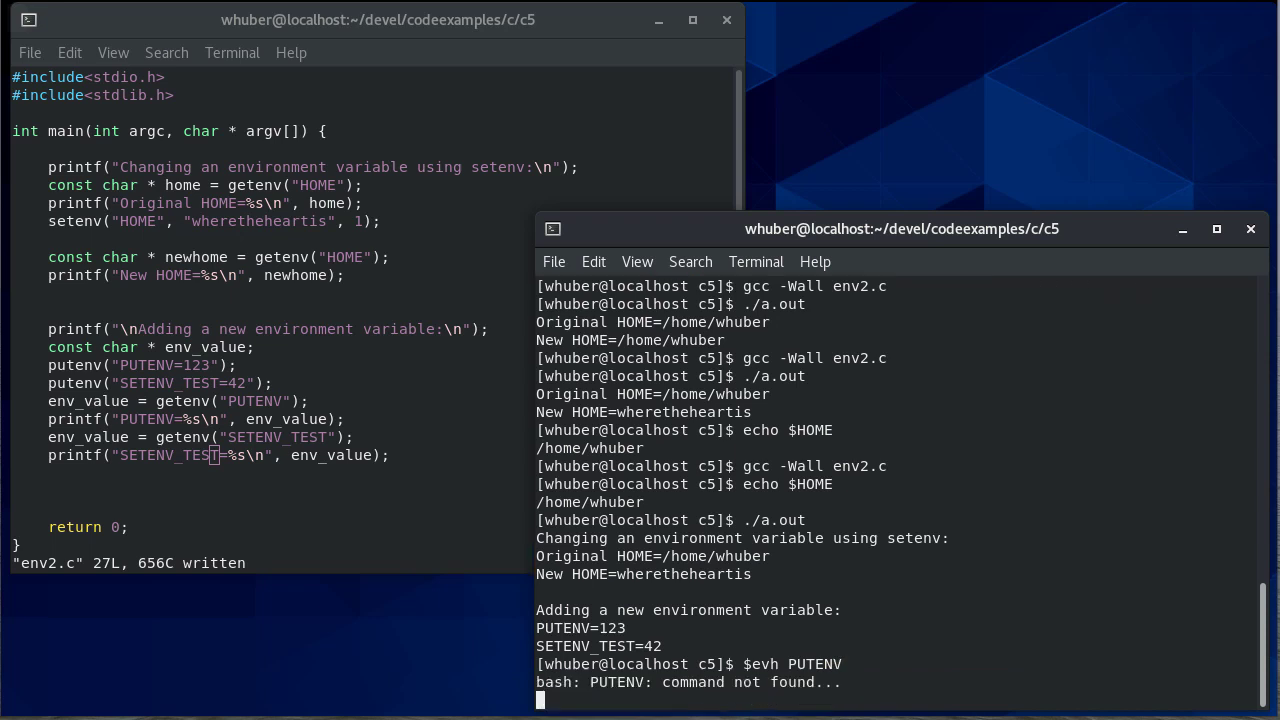
pyautogui.write('$e PUTENV')
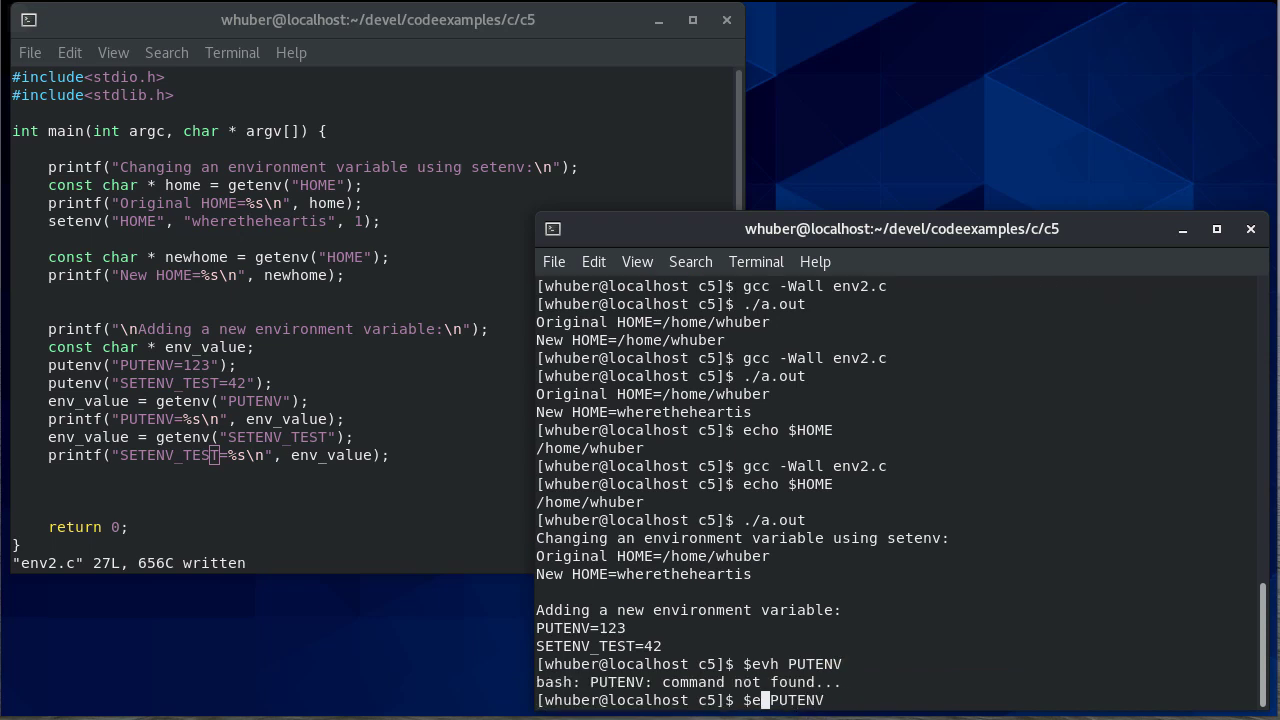
pyautogui.write('echo $PU')
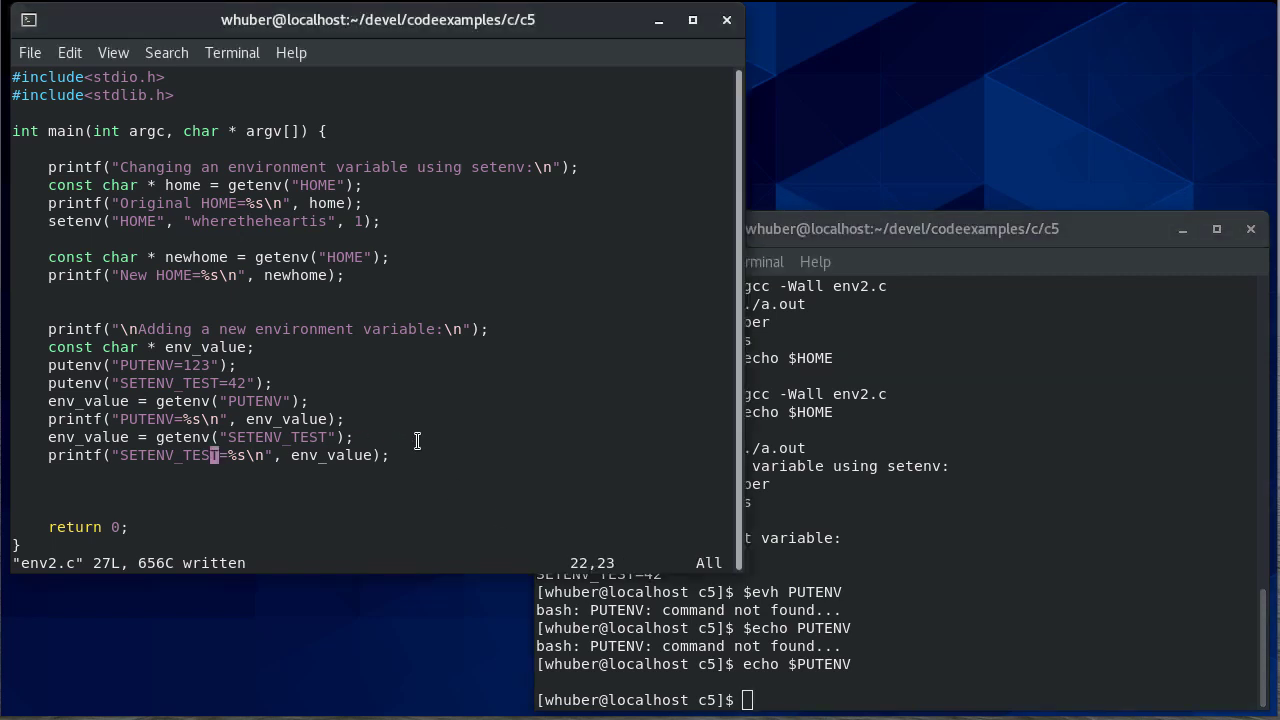
# - Add the updating heading and setenv("SETENV_TEST", "Success", 1); on new lines
pyautogui.press('o')
pyautogui.write('printf("\\nUpdating a newly added environment variable:\\n");')
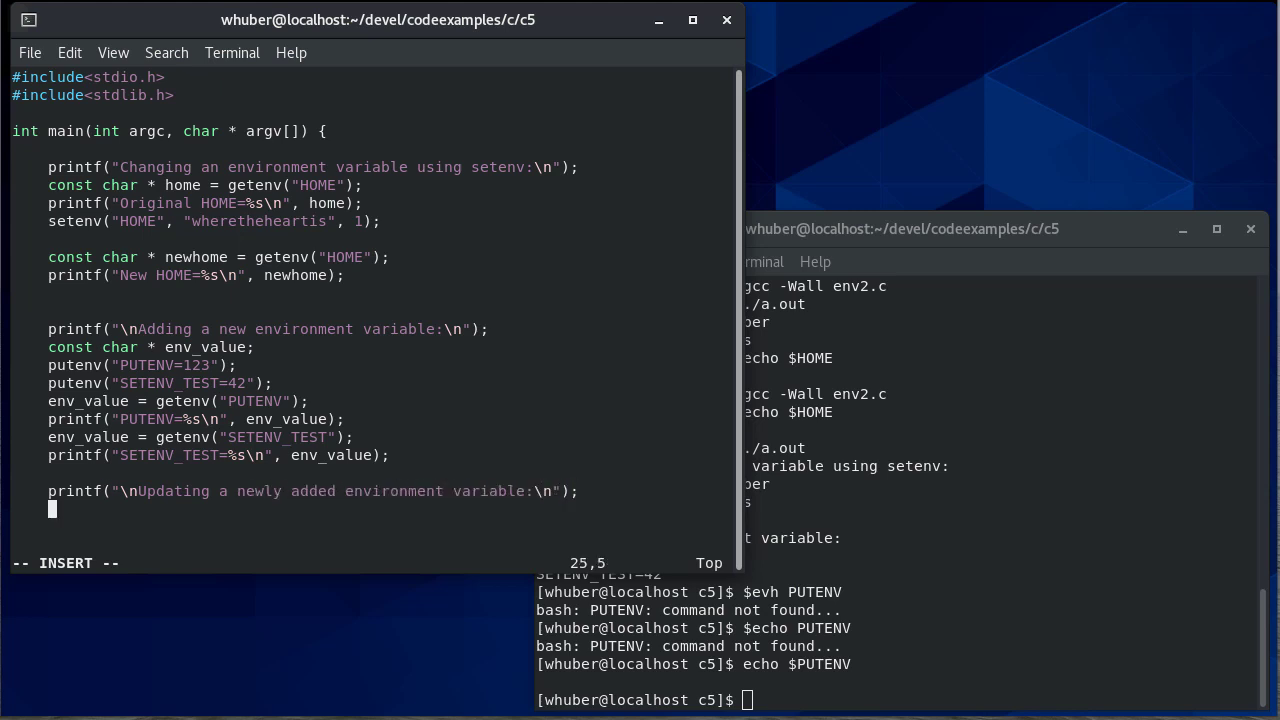
pyautogui.write('setenv')
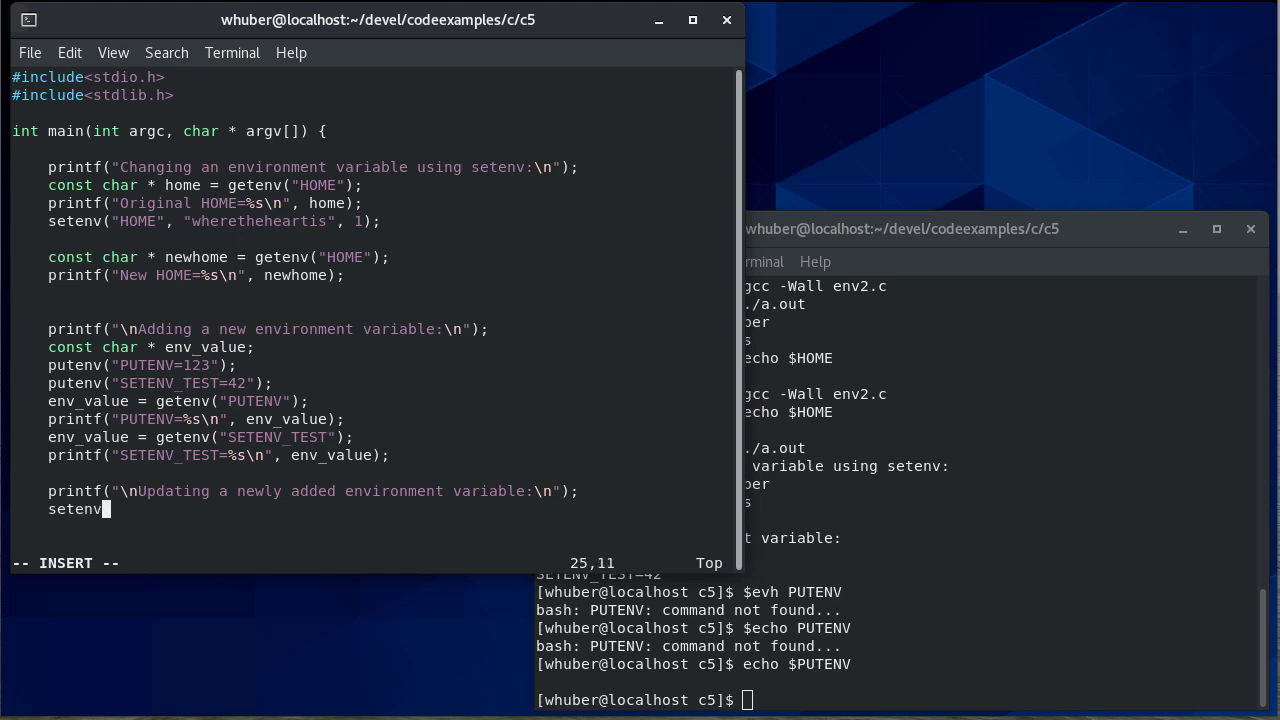
pyautogui.write('("SETENV_TEST", "S')
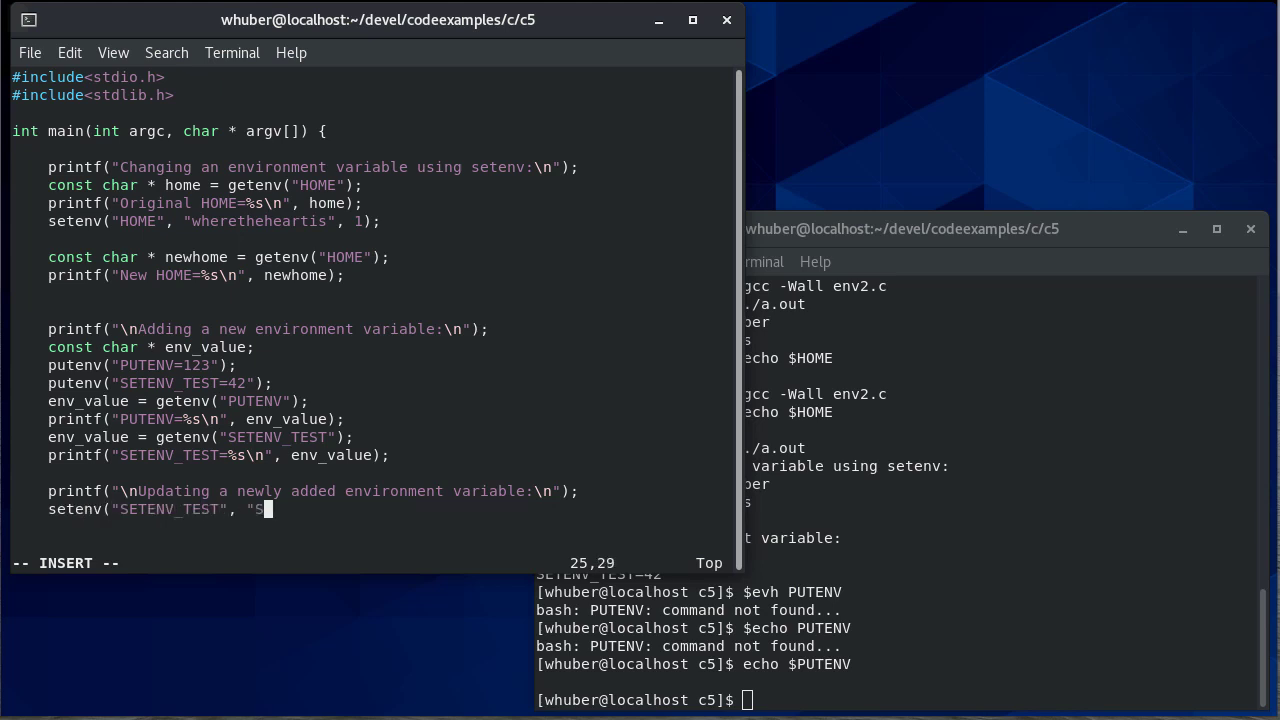
pyautogui.write('uccess", 1);')
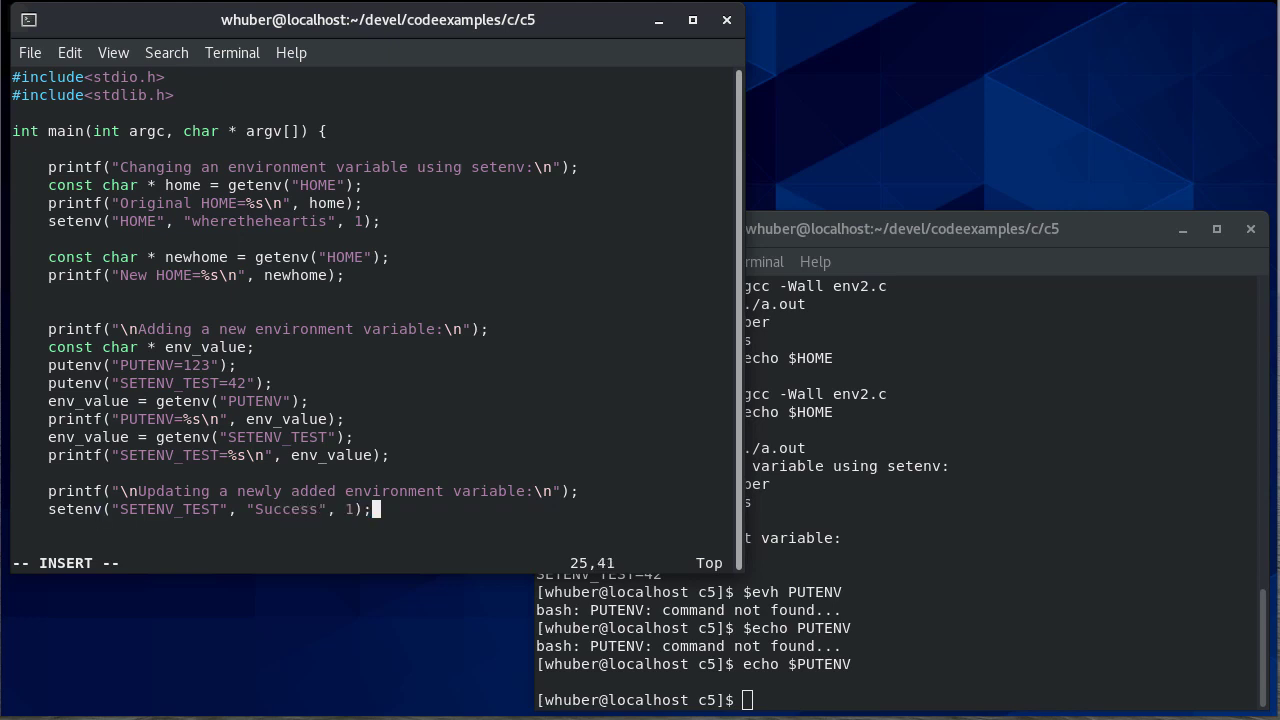